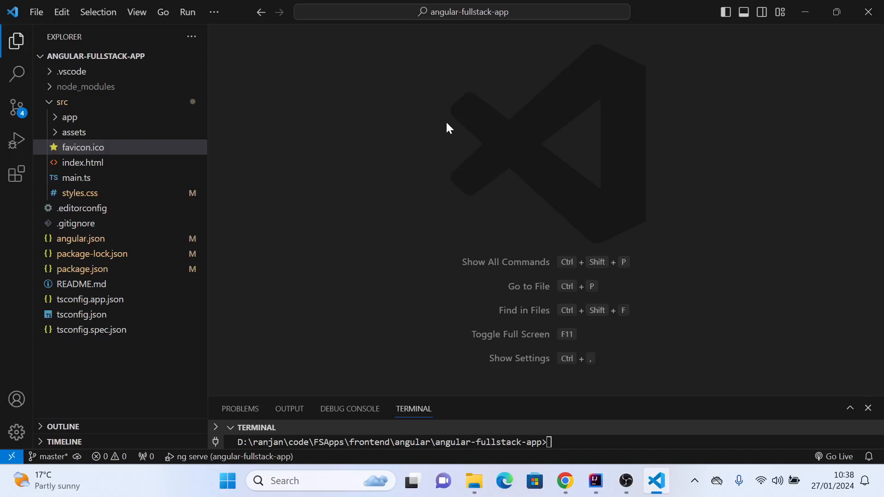
mouse_move(93, 90)
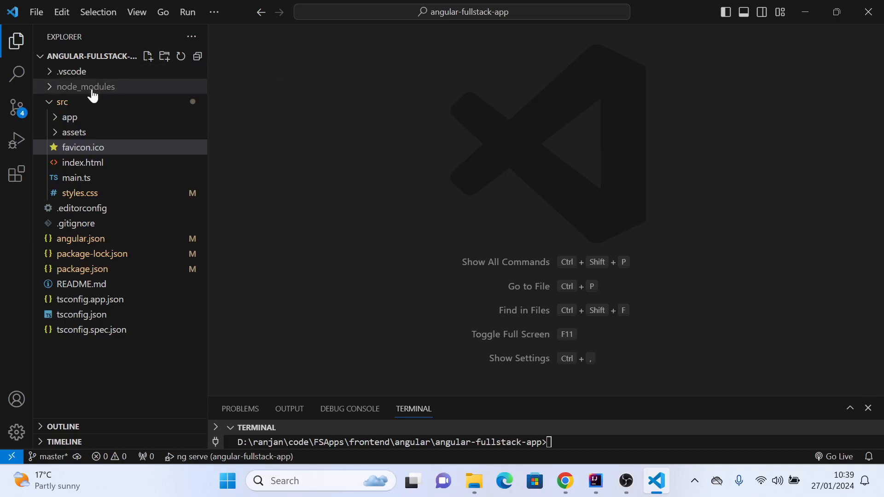
Collapse the src folder and open angular.json.
click(62, 102)
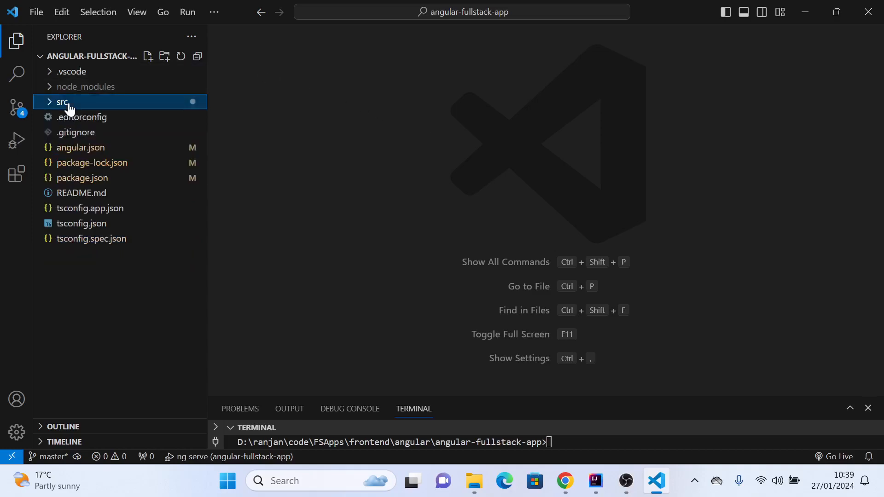
mouse_move(101, 146)
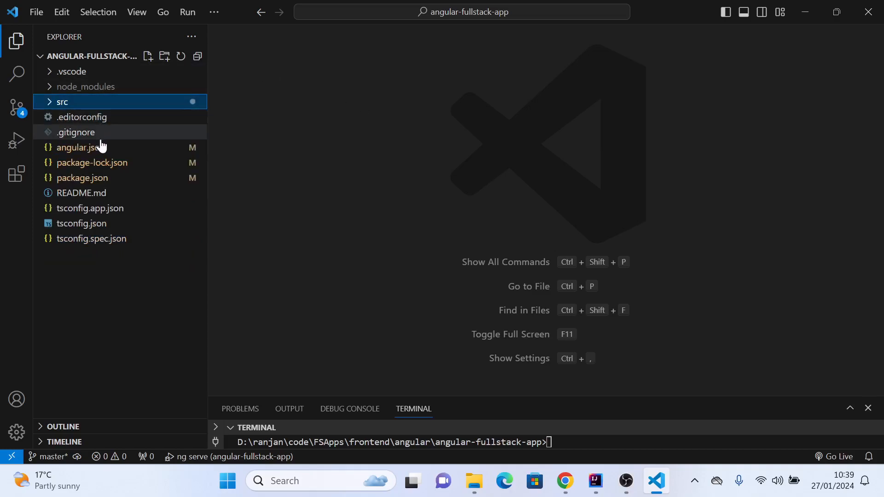
click(80, 148)
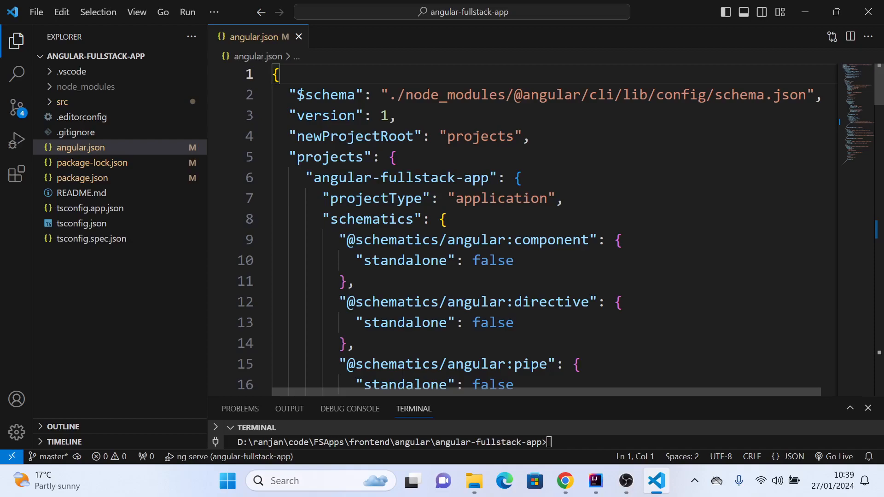
scroll(down, 3)
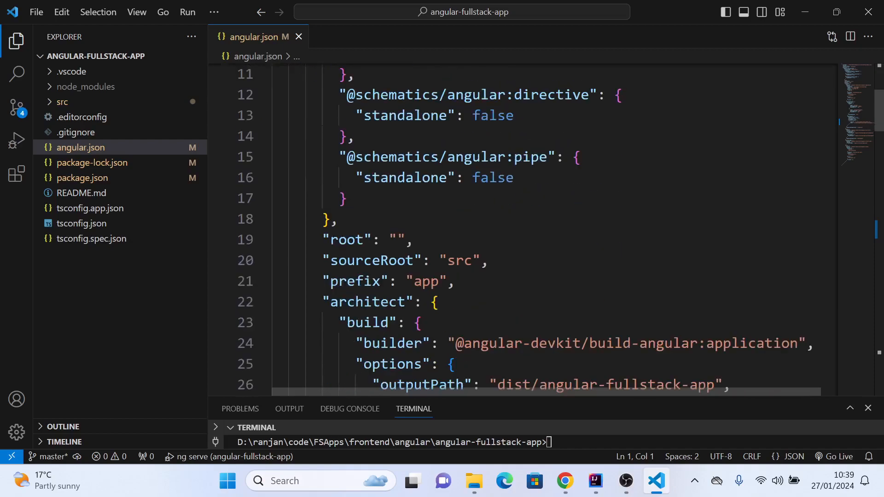
scroll(up, 3)
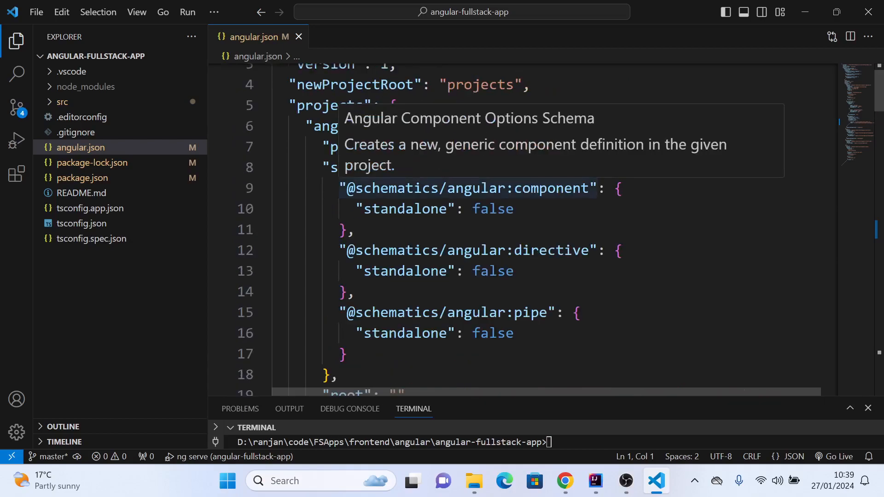
scroll(down, 3)
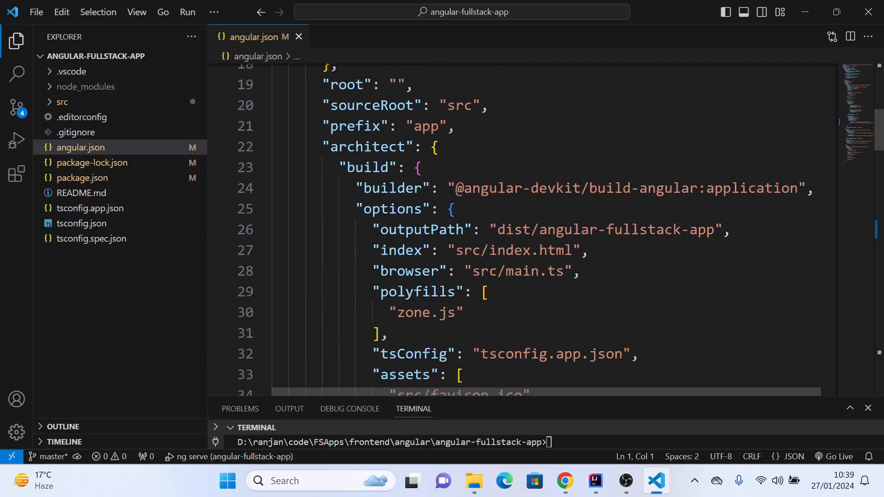
click(343, 168)
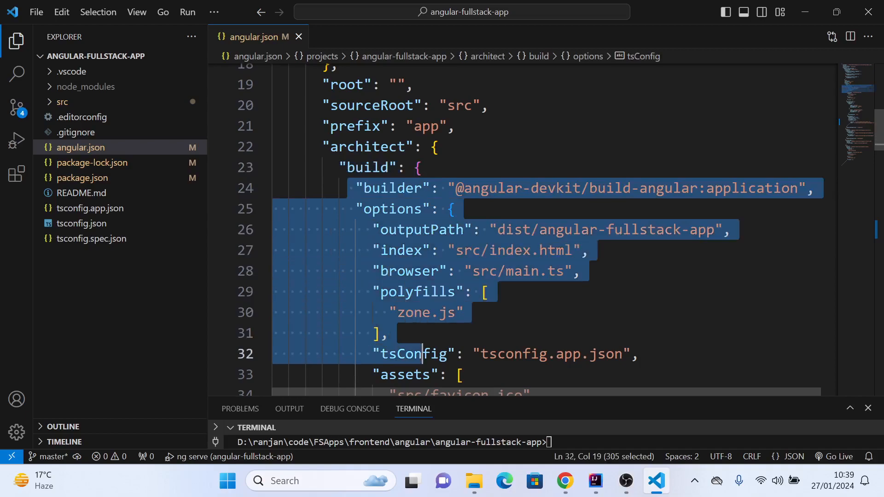
click(569, 272)
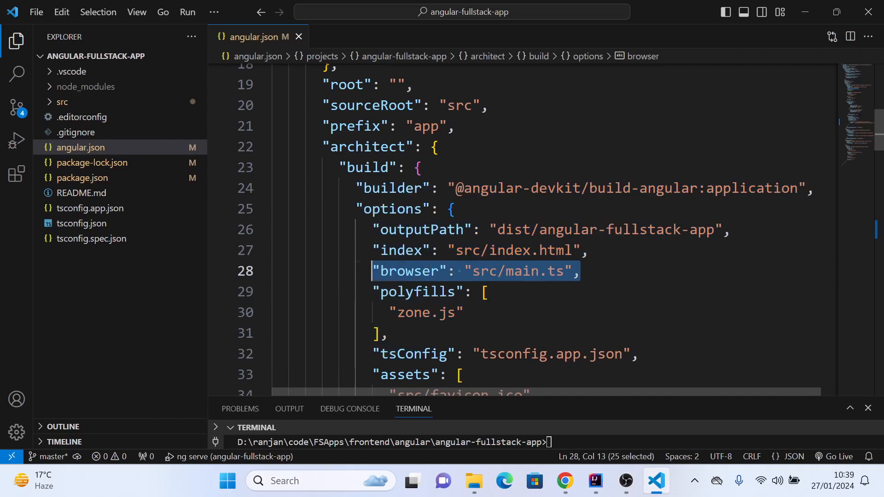
click(590, 250)
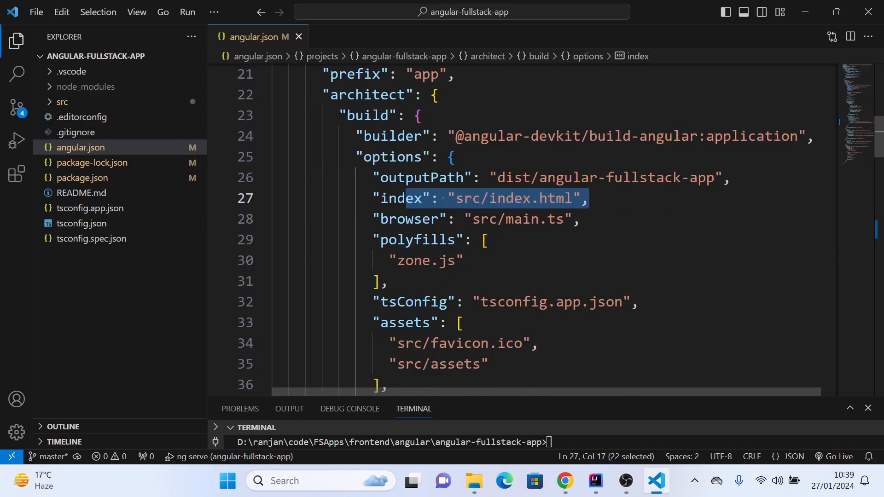
scroll(down, 3)
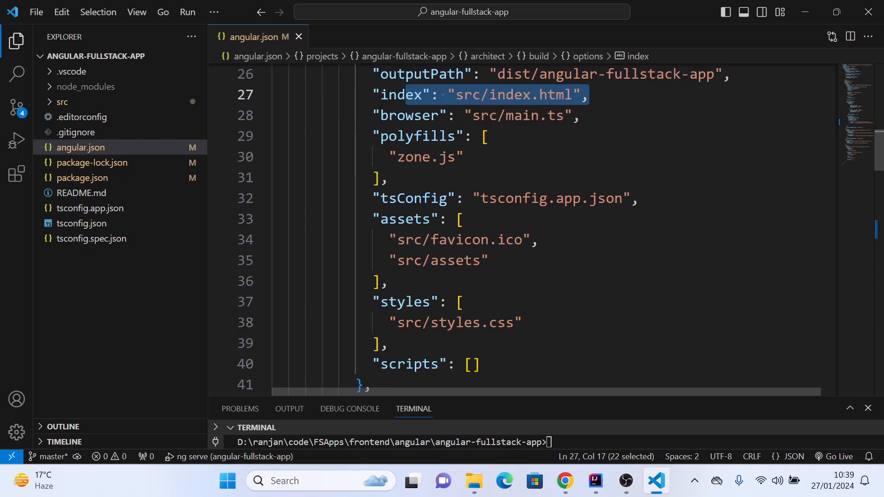
click(387, 343)
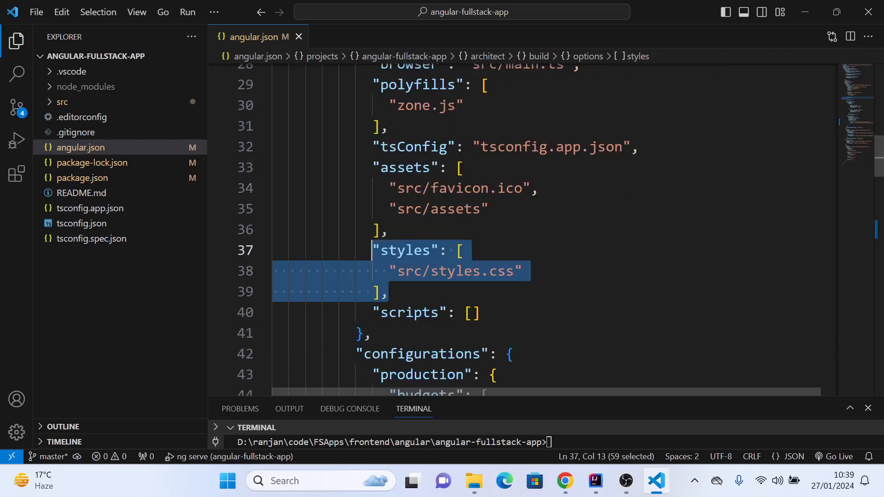
scroll(down, 3)
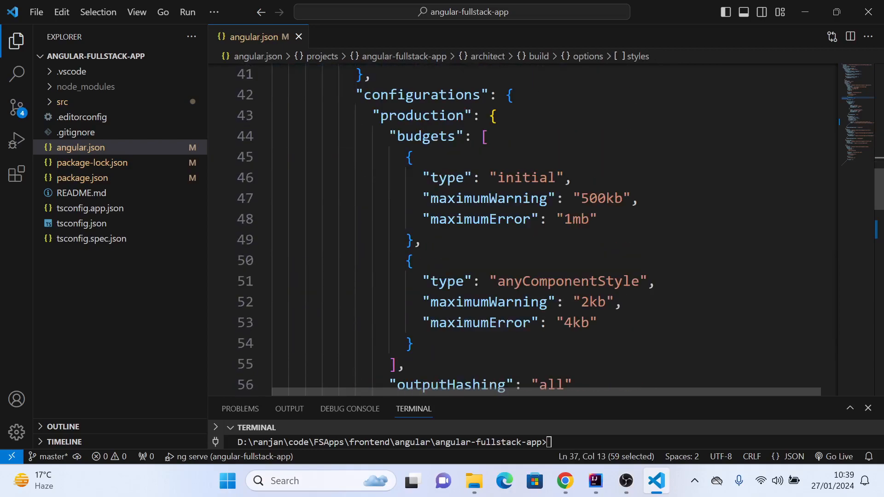
scroll(down, 3)
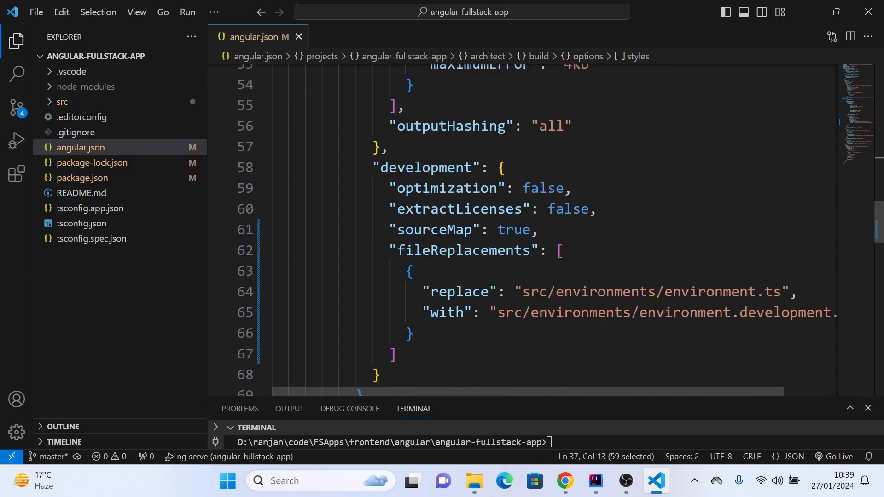
scroll(down, 3)
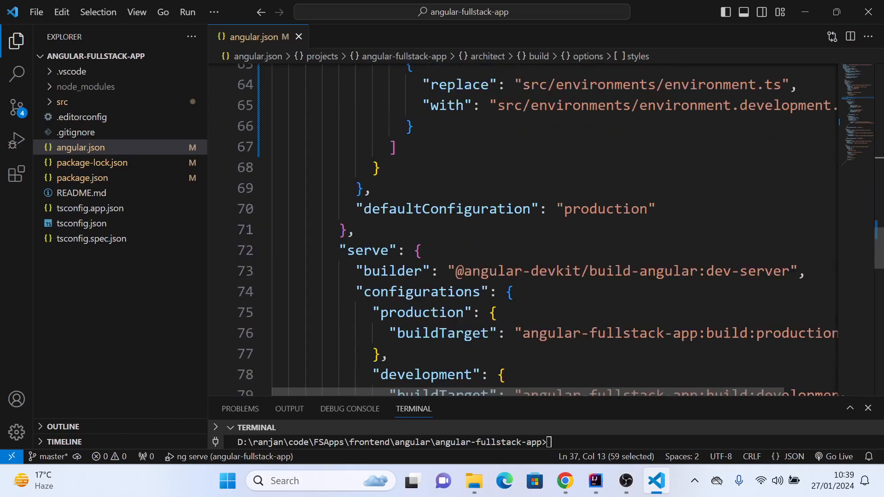
scroll(down, 3)
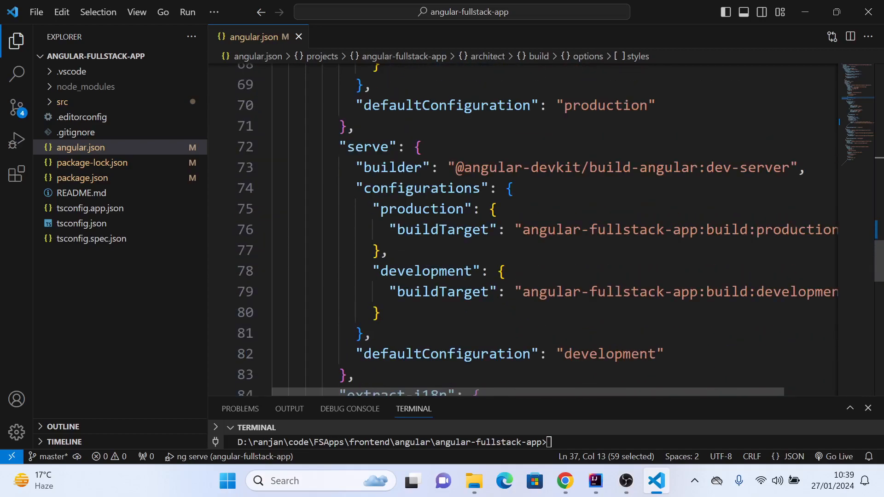
scroll(down, 3)
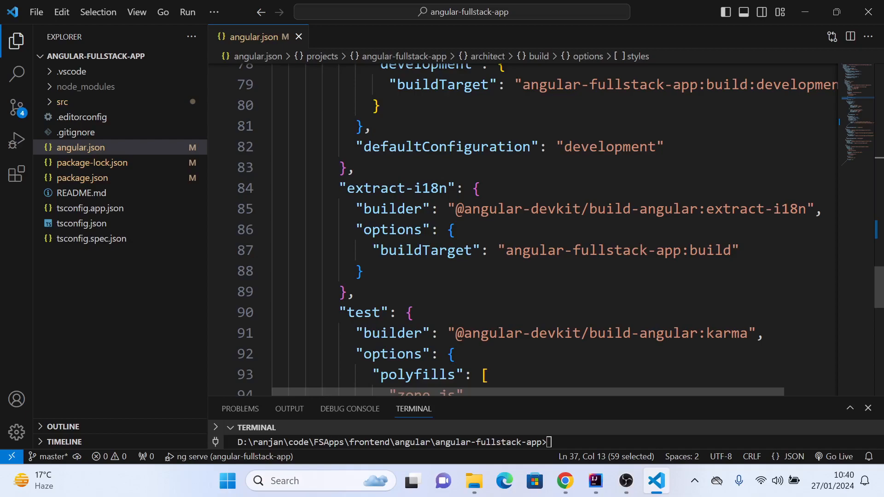
scroll(down, 3)
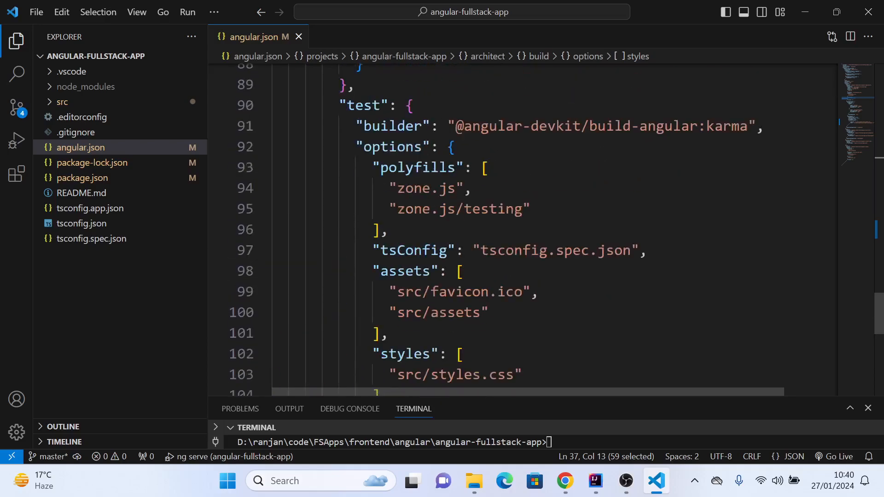
scroll(up, 3)
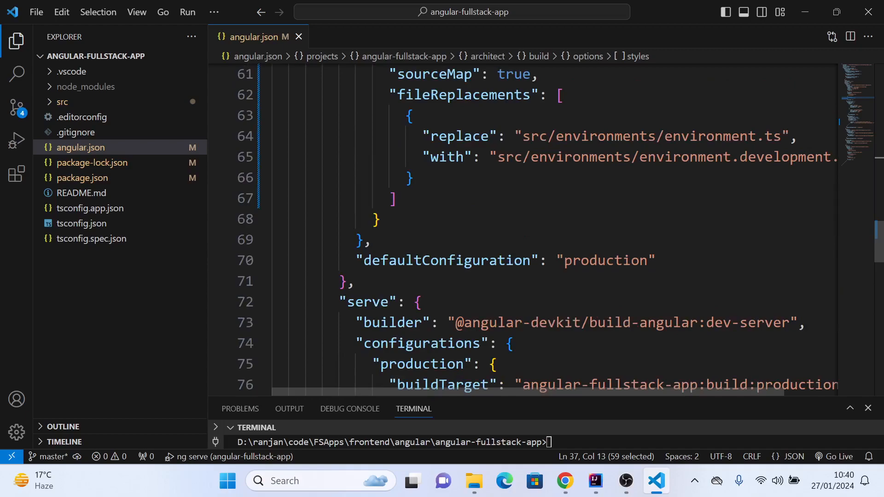
scroll(up, 3)
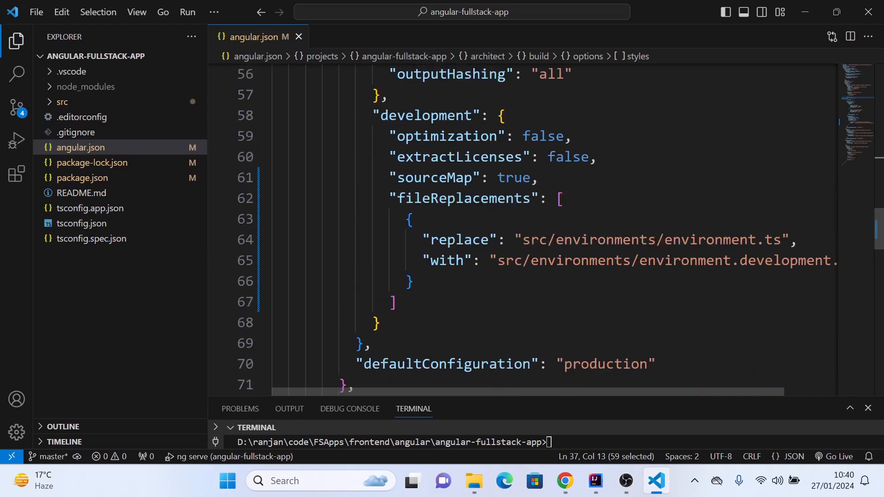
scroll(up, 3)
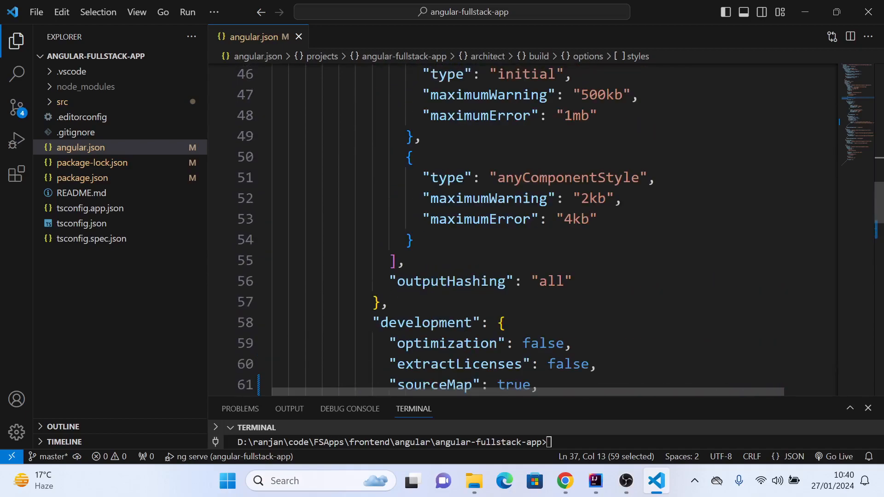
scroll(up, 3)
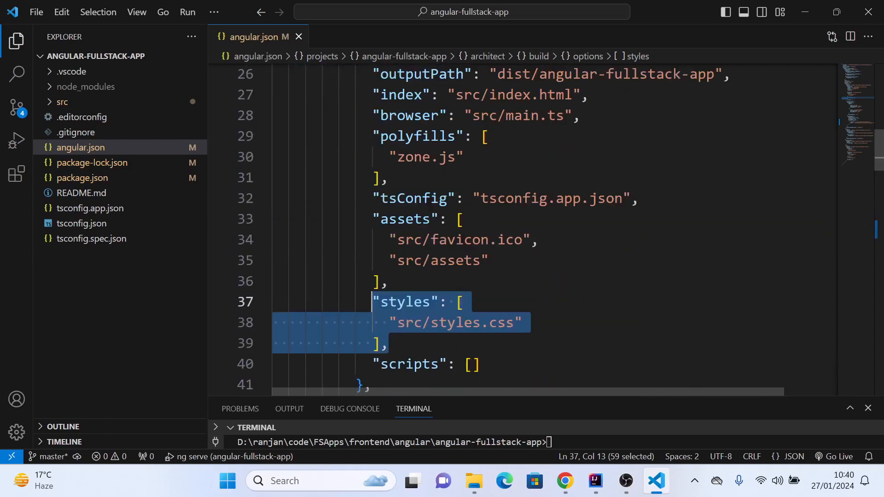
scroll(up, 3)
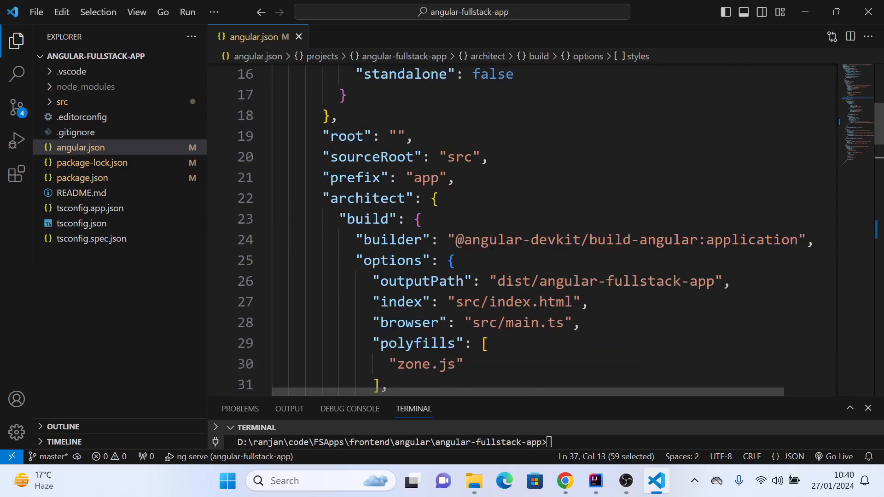
click(586, 302)
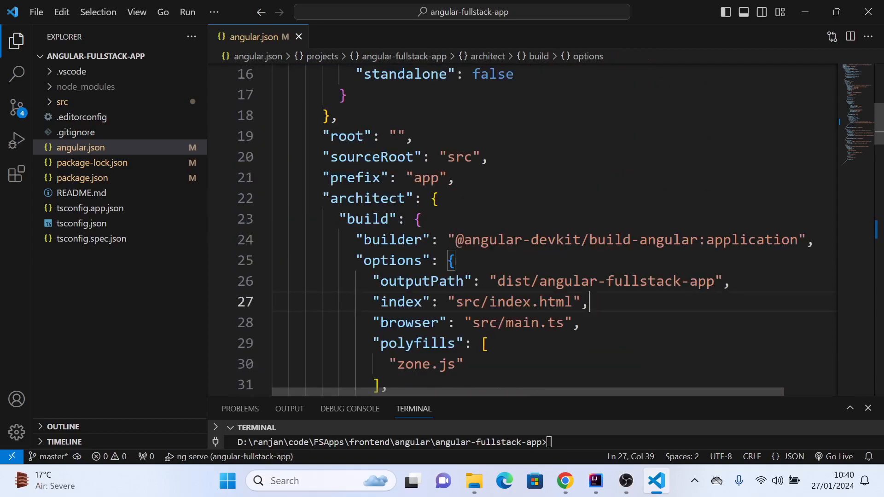
mouse_move(400, 301)
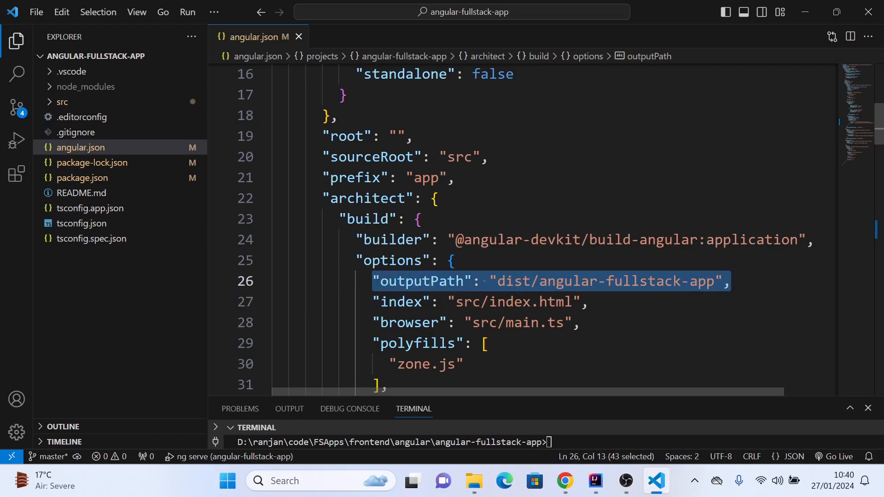
mouse_move(86, 62)
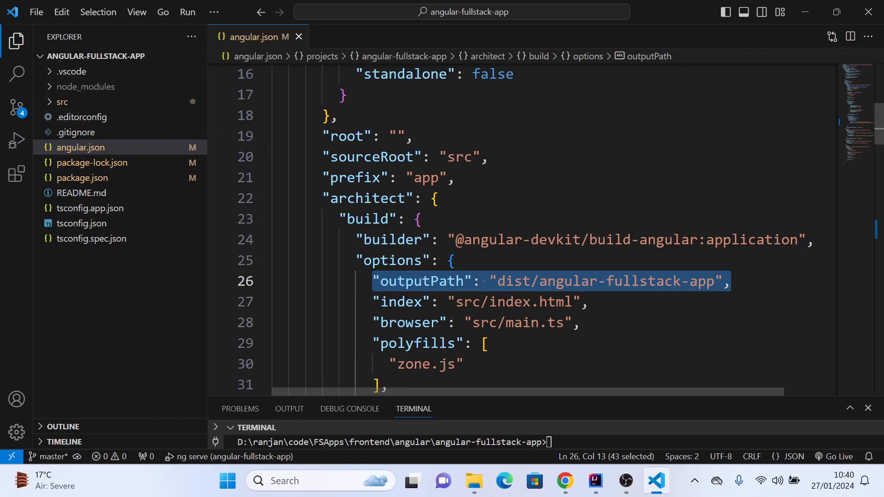
click(581, 322)
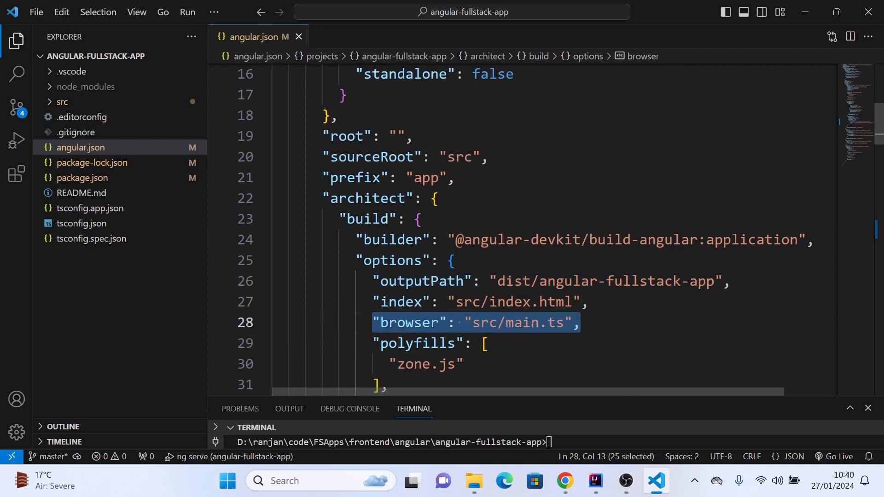
click(485, 345)
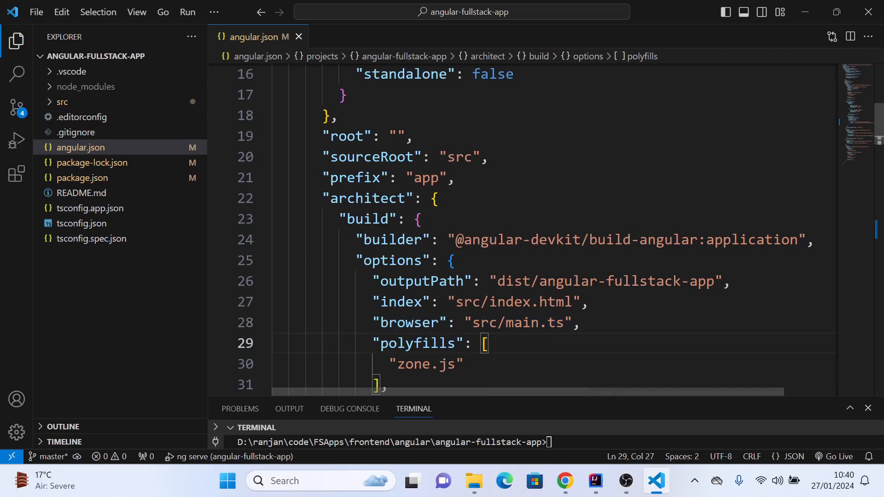
scroll(up, 3)
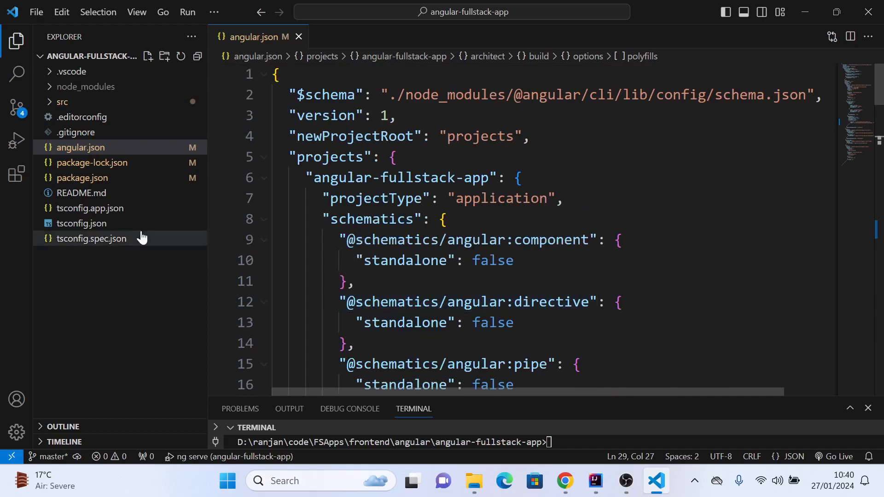
Open package.json and scroll through its scripts and dependencies.
click(82, 177)
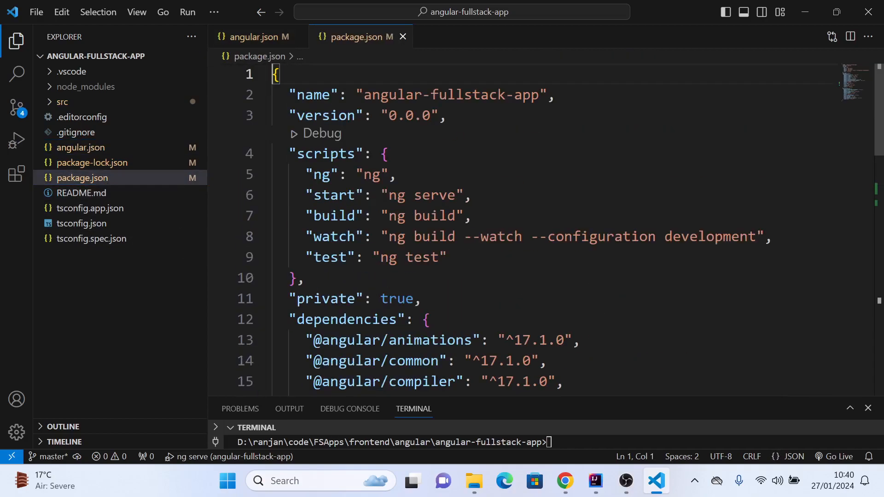
scroll(down, 3)
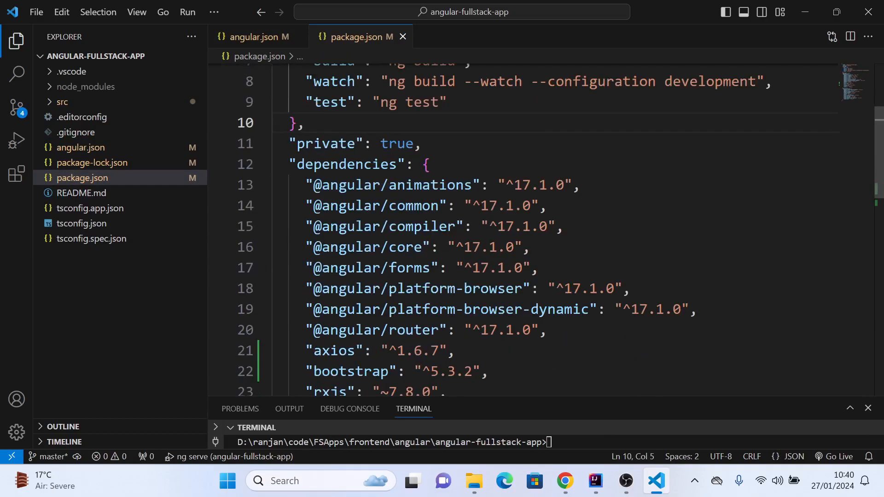
scroll(down, 3)
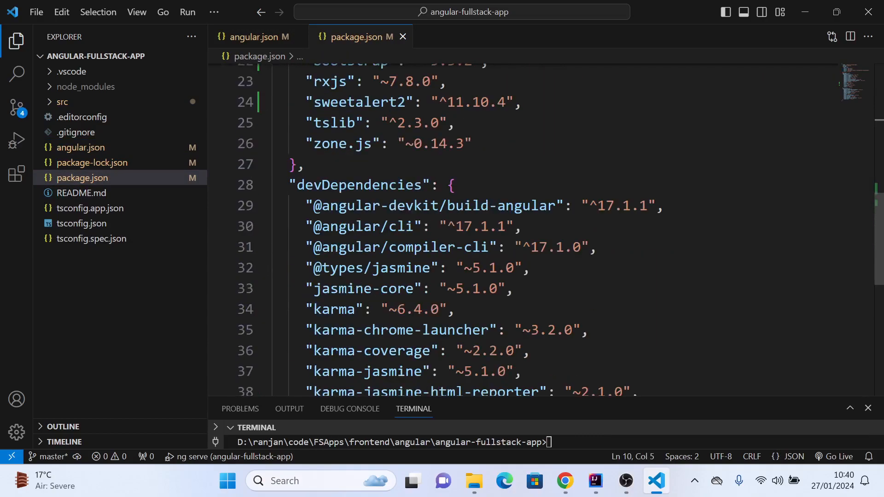
scroll(down, 3)
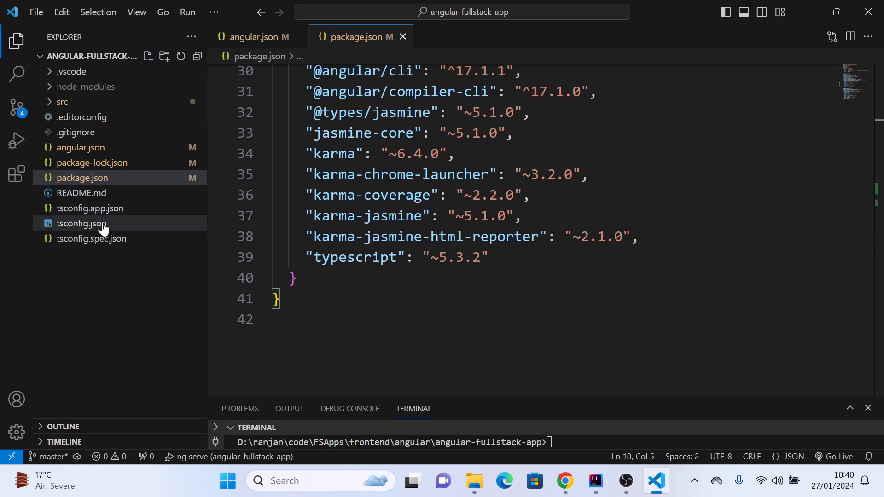
mouse_move(108, 248)
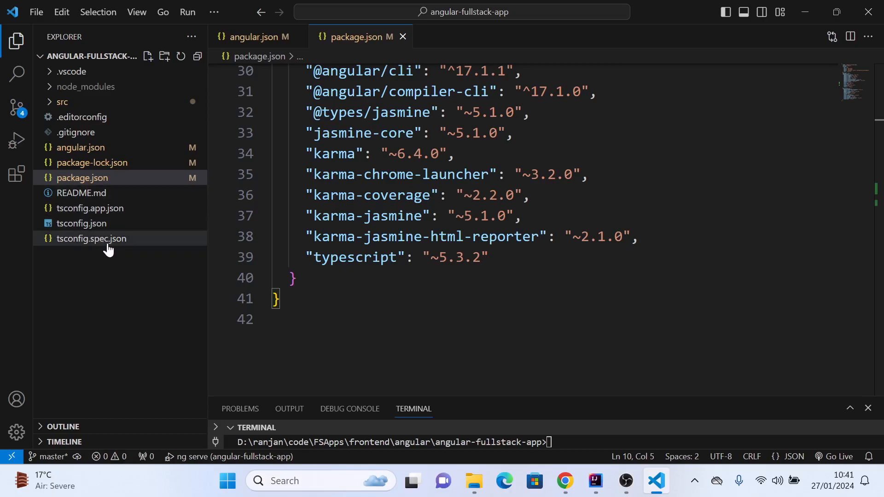
mouse_move(94, 238)
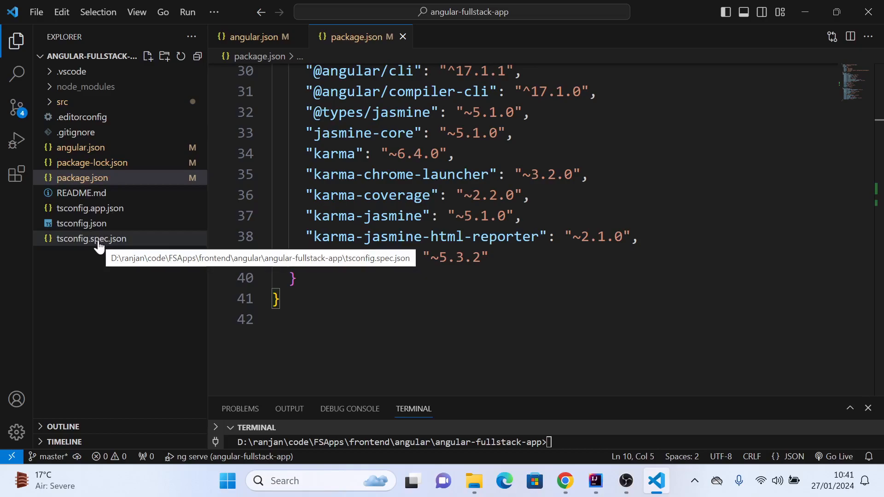
mouse_move(84, 241)
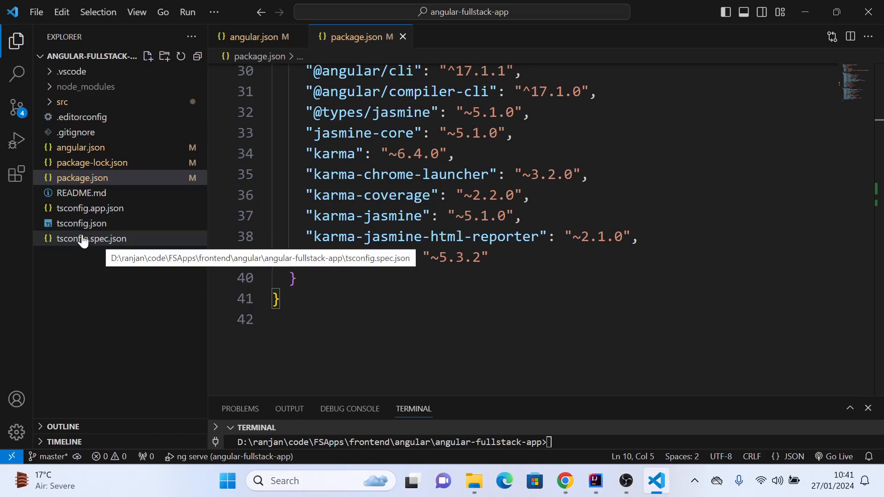
mouse_move(85, 238)
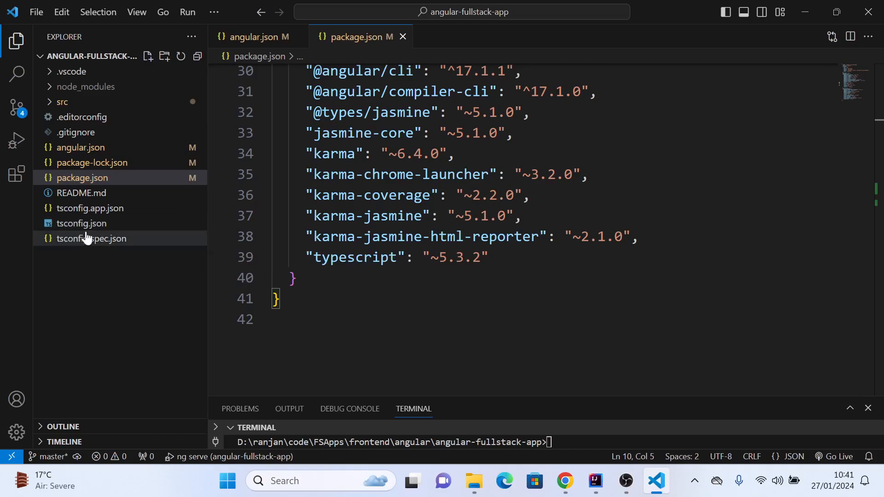
mouse_move(80, 147)
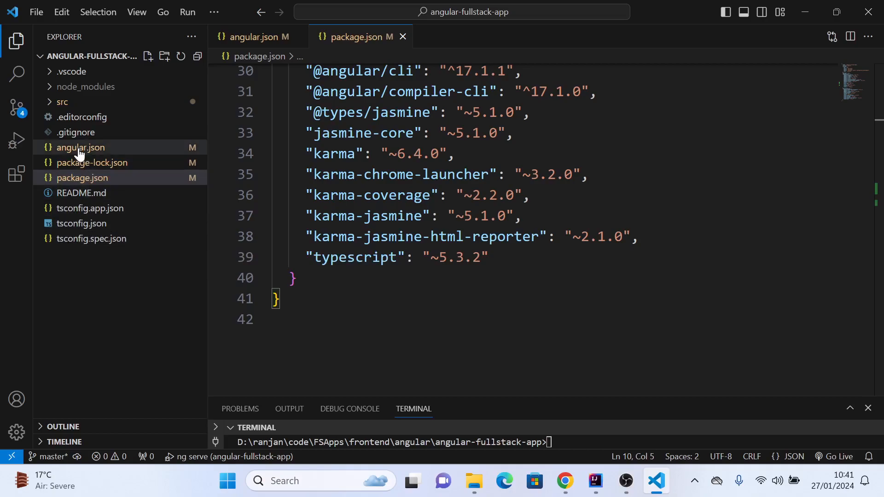
Briefly open .gitignore, then close its tab.
click(83, 178)
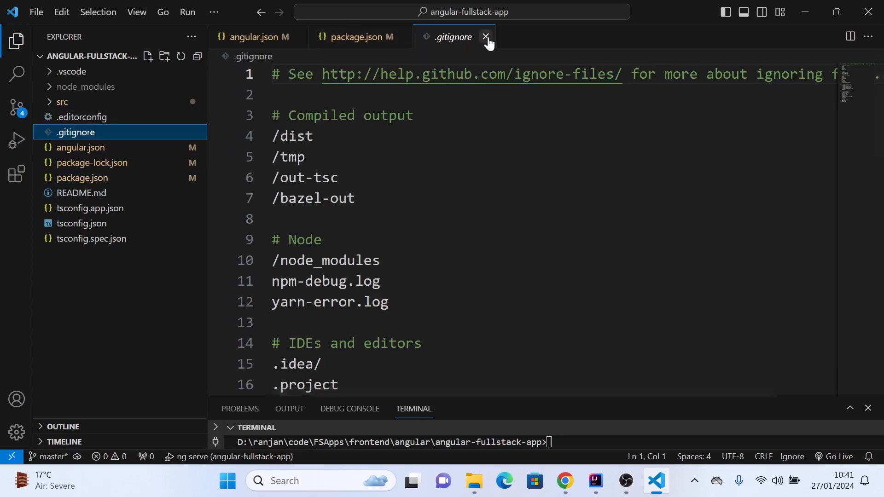
mouse_move(485, 37)
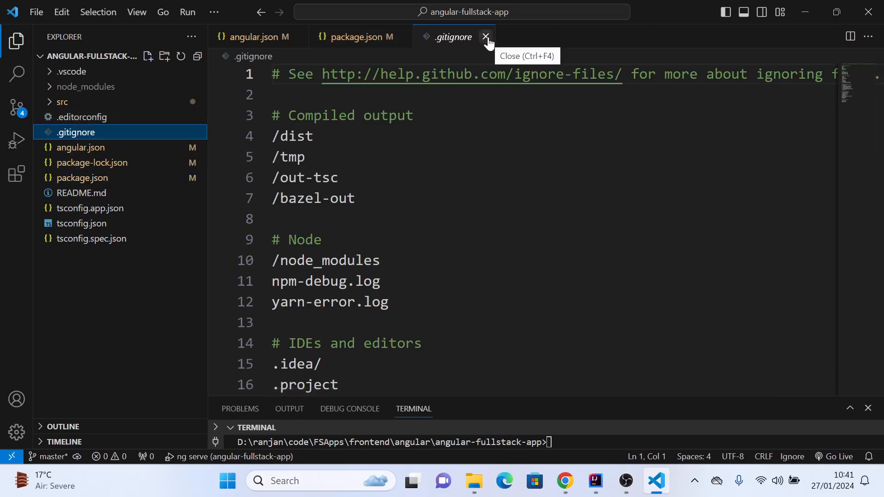
click(484, 37)
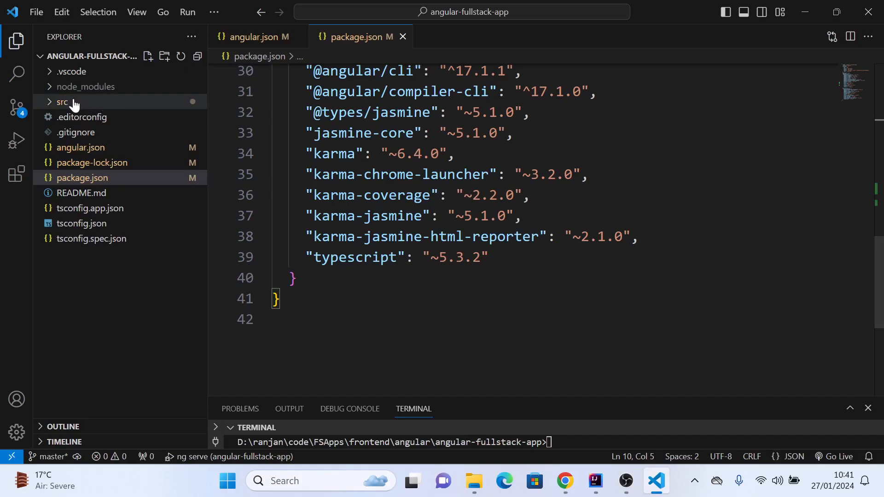
Expand src, open main.ts, then open index.html.
click(63, 102)
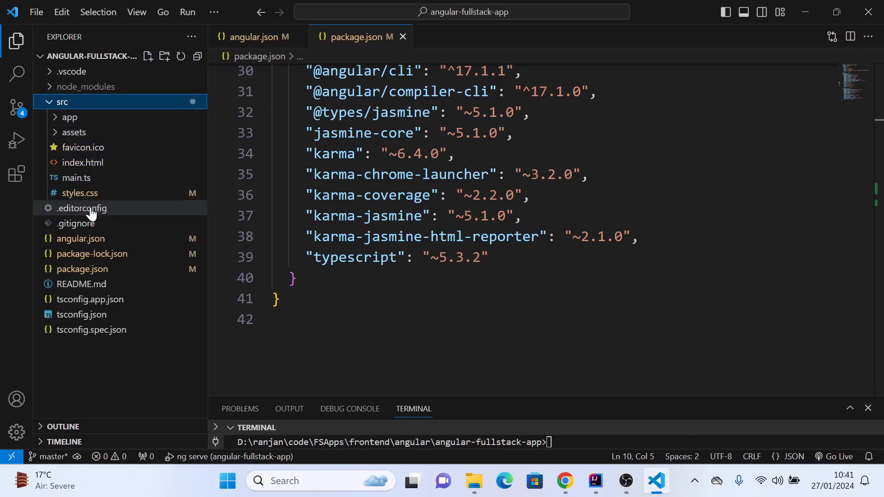
mouse_move(78, 193)
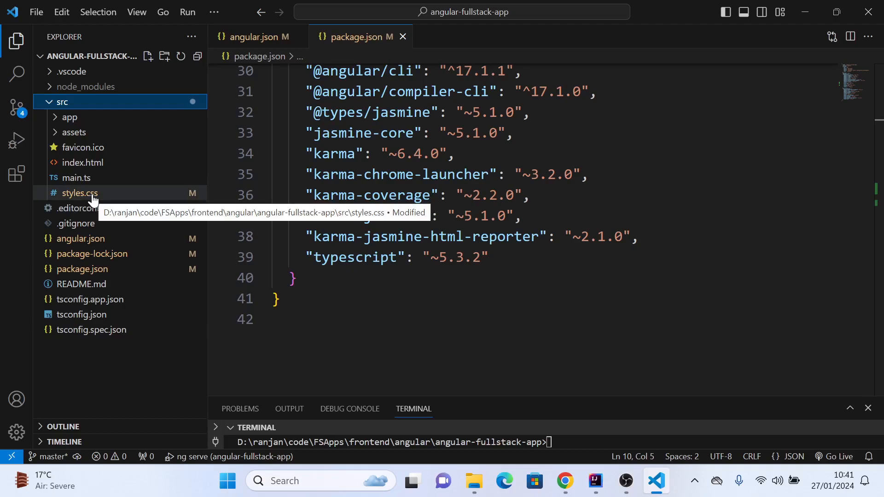
mouse_move(96, 194)
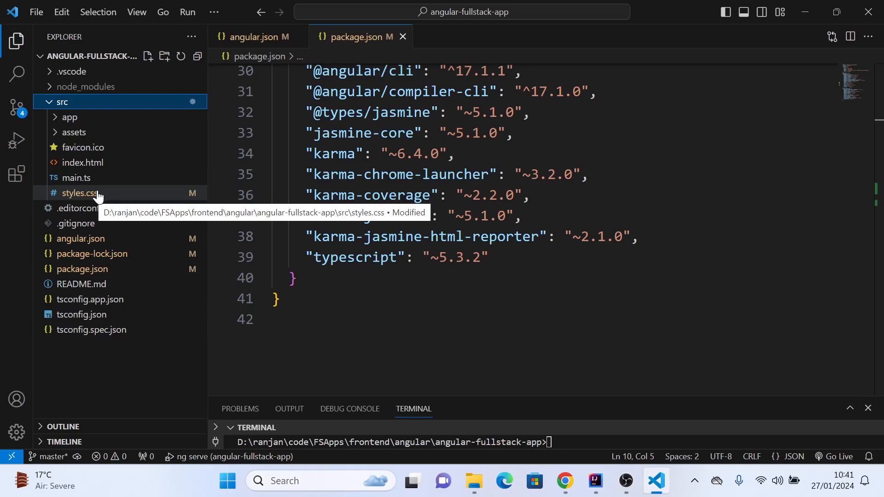
mouse_move(99, 197)
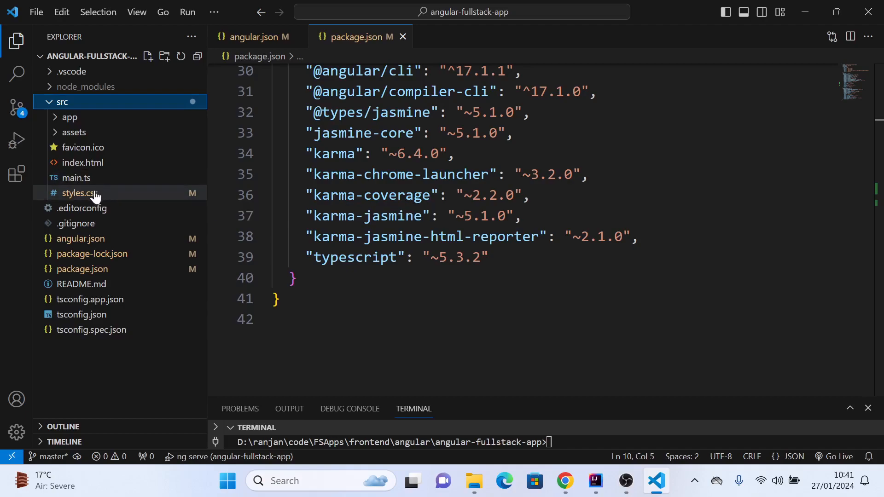
click(76, 178)
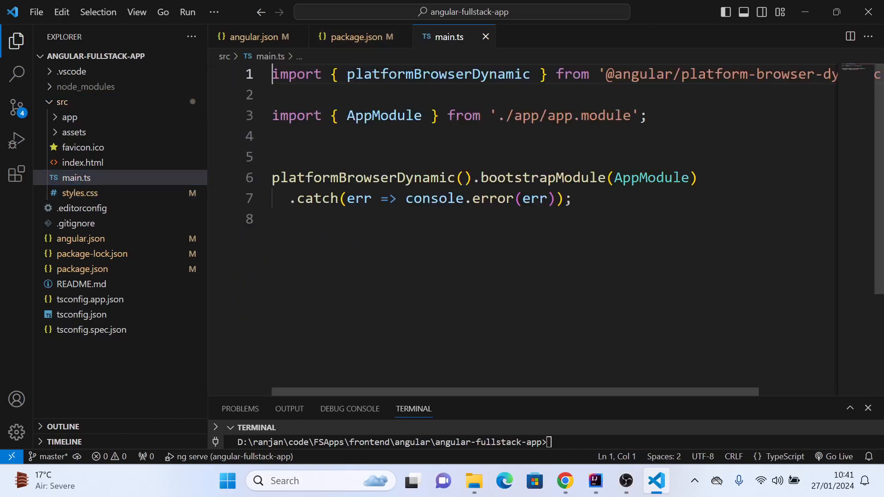
click(282, 219)
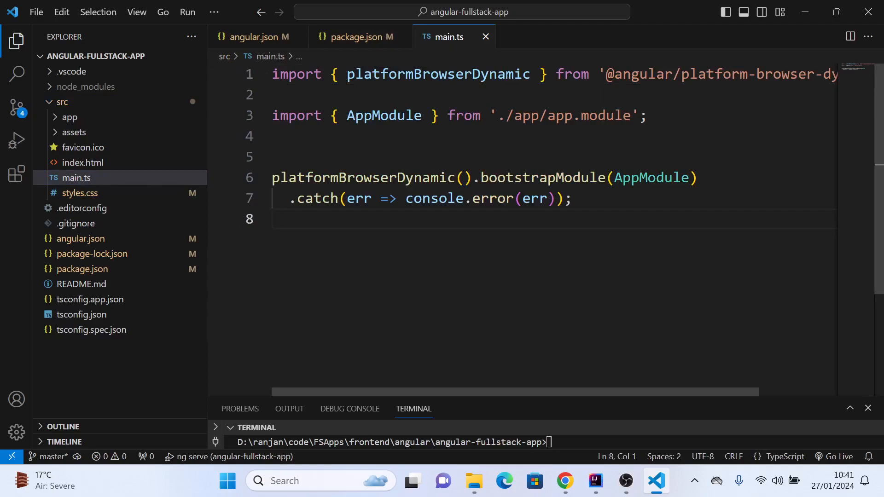
mouse_move(83, 162)
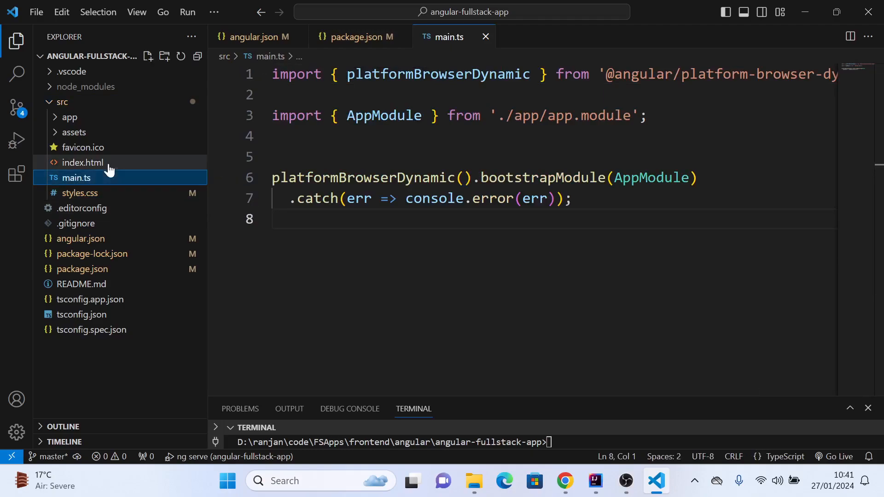
click(82, 163)
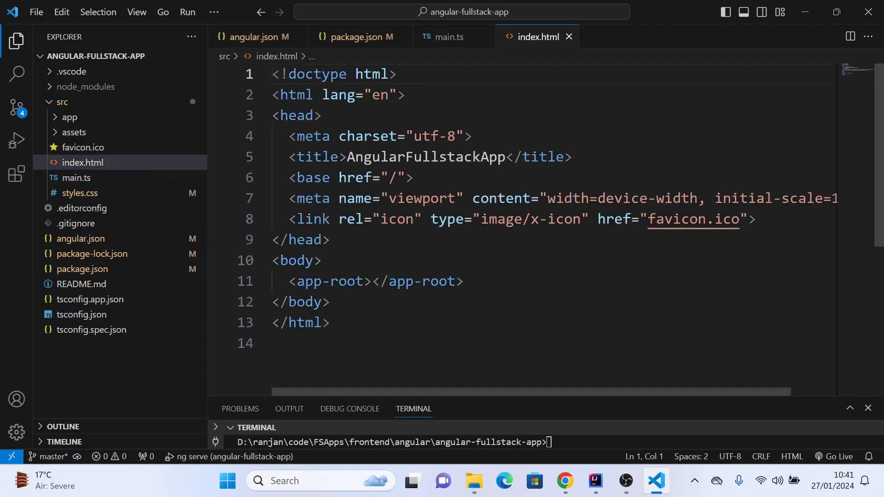
Return to angular.json and highlight build options: index src/index.html, browser src/main.ts.
click(257, 37)
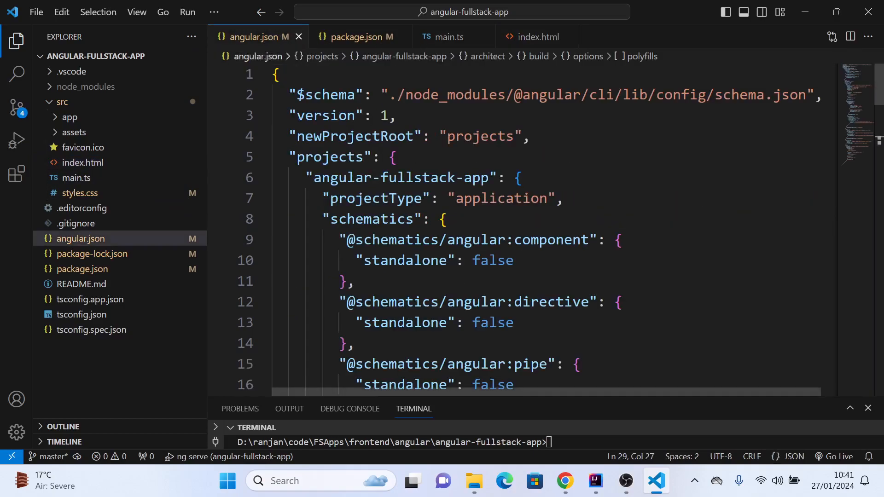
scroll(down, 3)
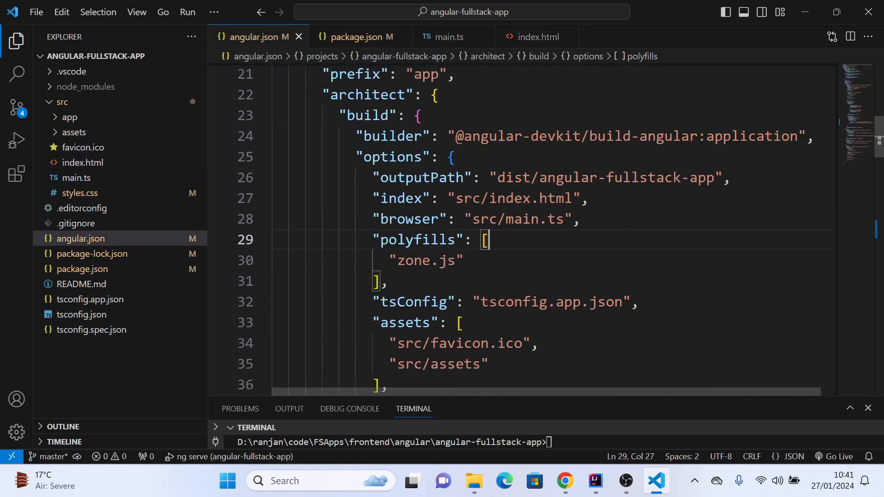
click(579, 218)
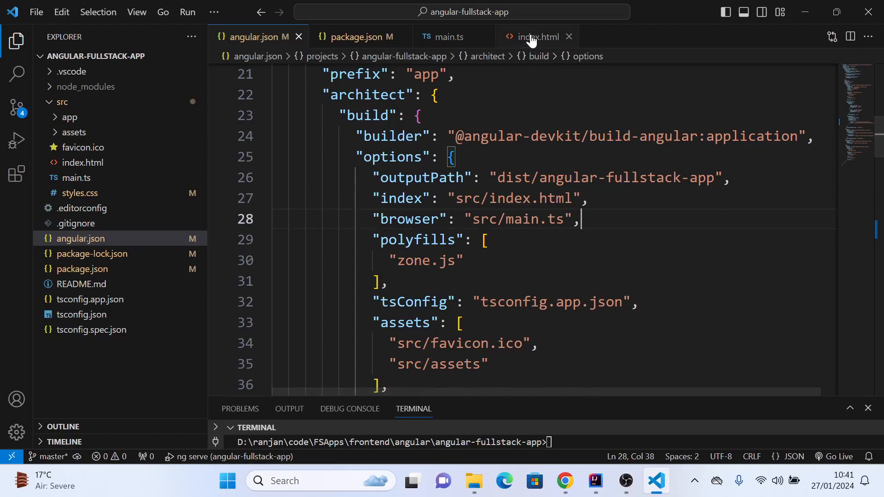
click(417, 115)
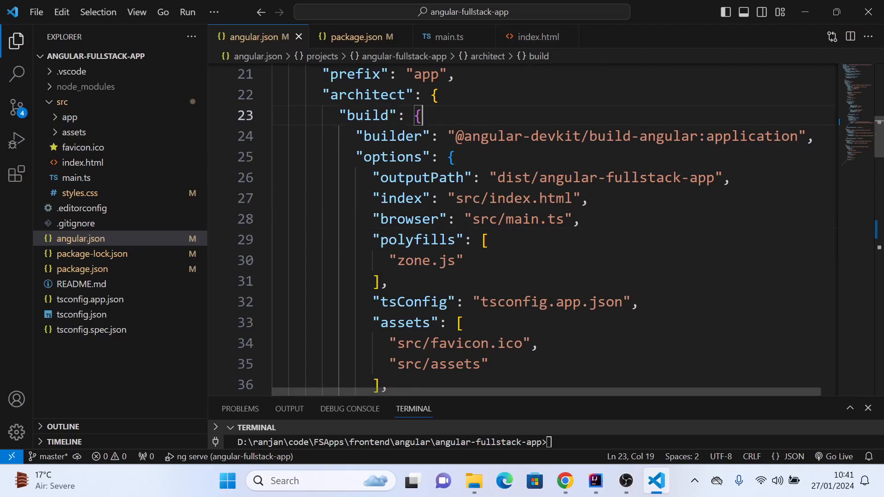
mouse_move(534, 37)
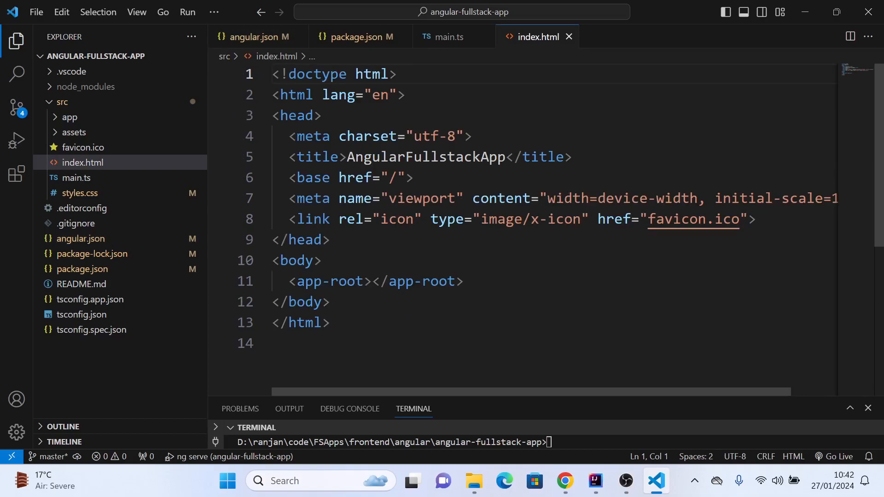
mouse_move(448, 37)
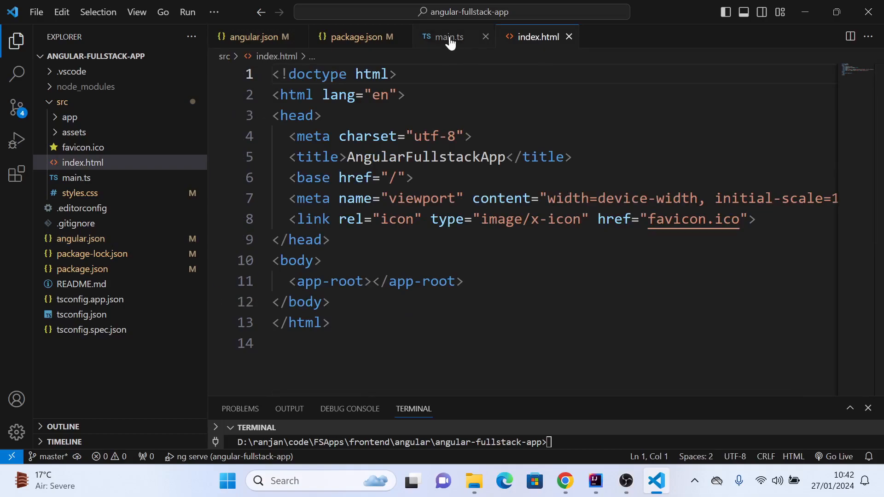
In main.ts, highlight platformBrowserDynamic, bootstrapModule and AppModule.
click(446, 37)
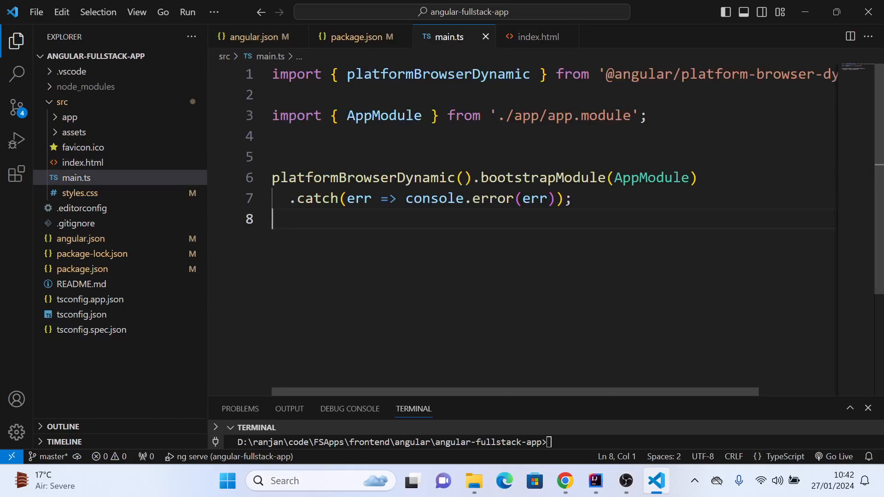
click(696, 178)
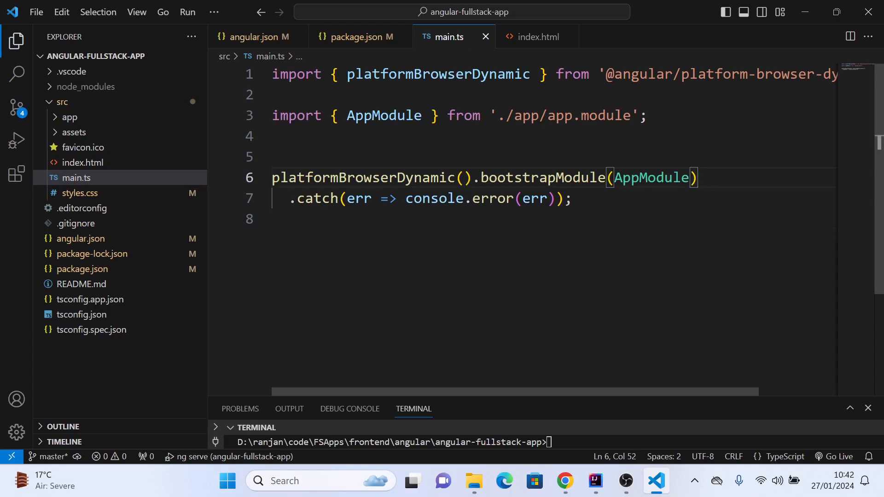
double_click(439, 74)
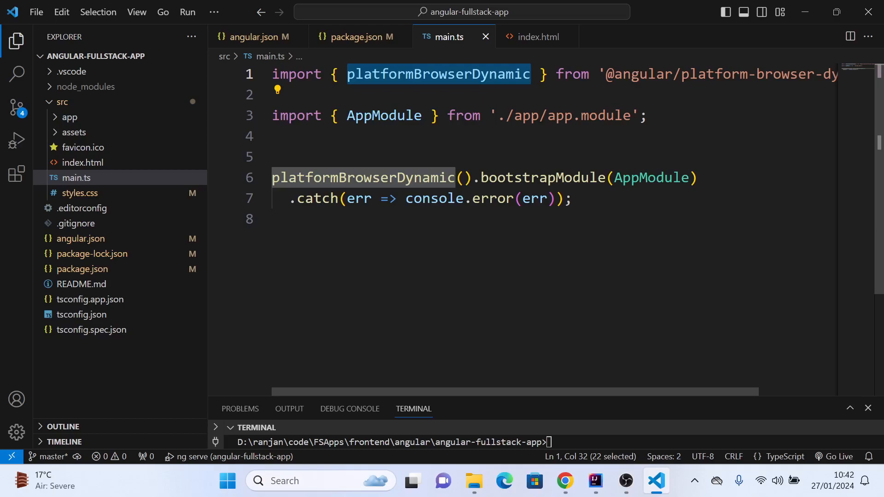
double_click(542, 178)
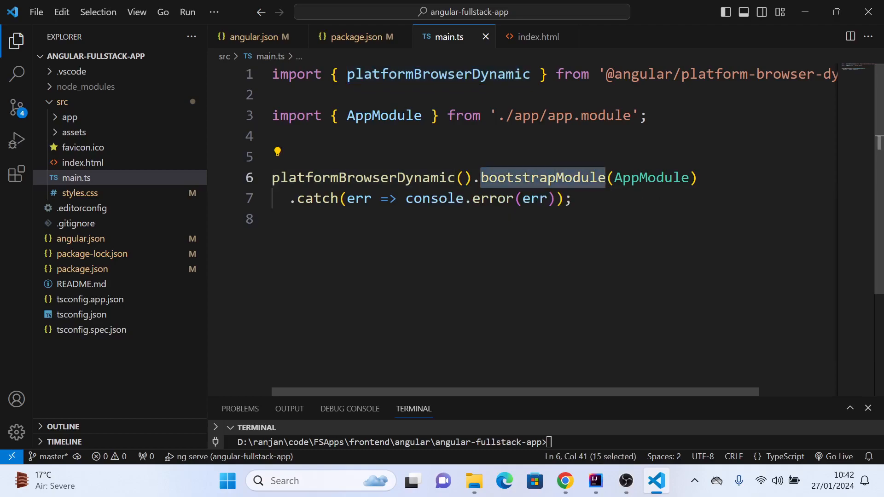
double_click(651, 178)
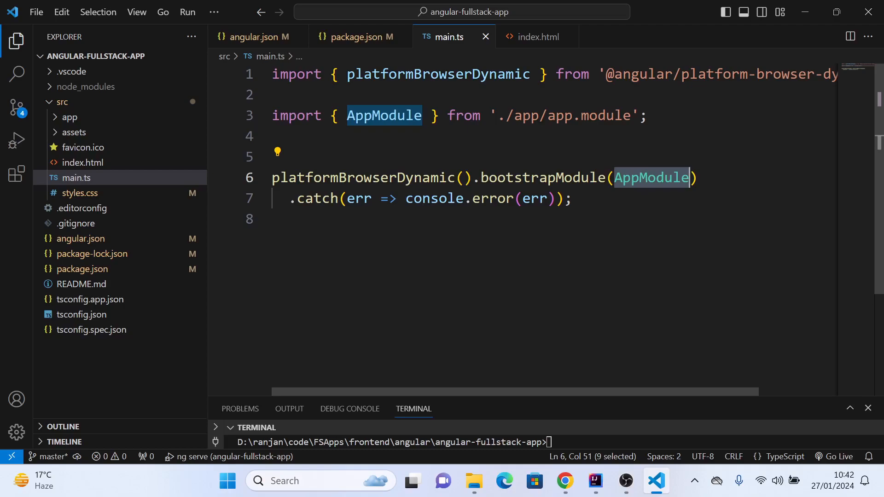
mouse_move(384, 115)
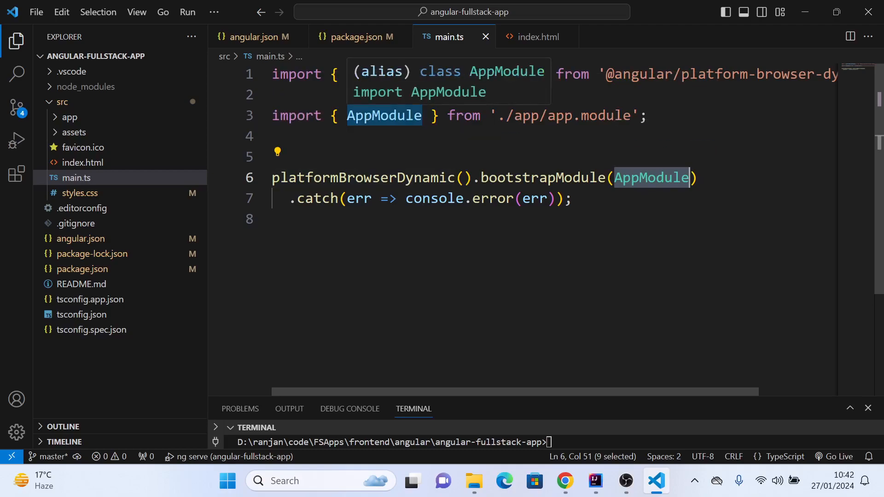
mouse_move(535, 36)
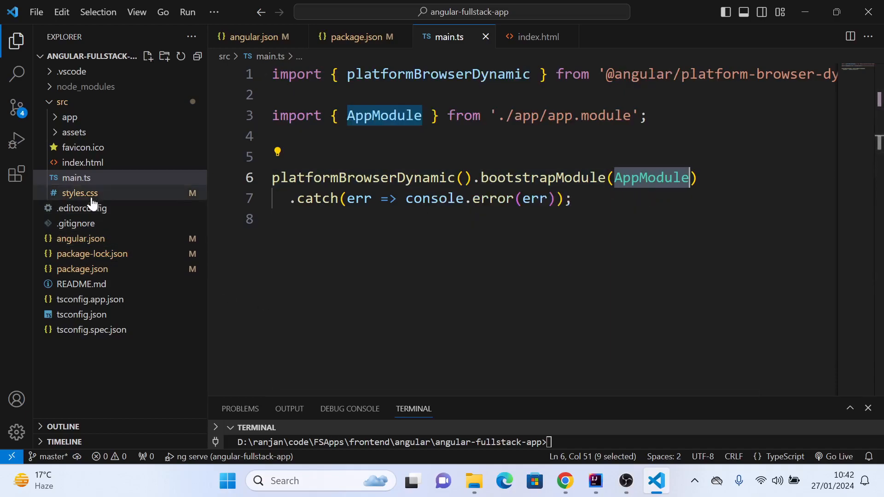
Expand app, highlight AppComponent in app.module.ts declarations, then open app.component.ts.
click(68, 117)
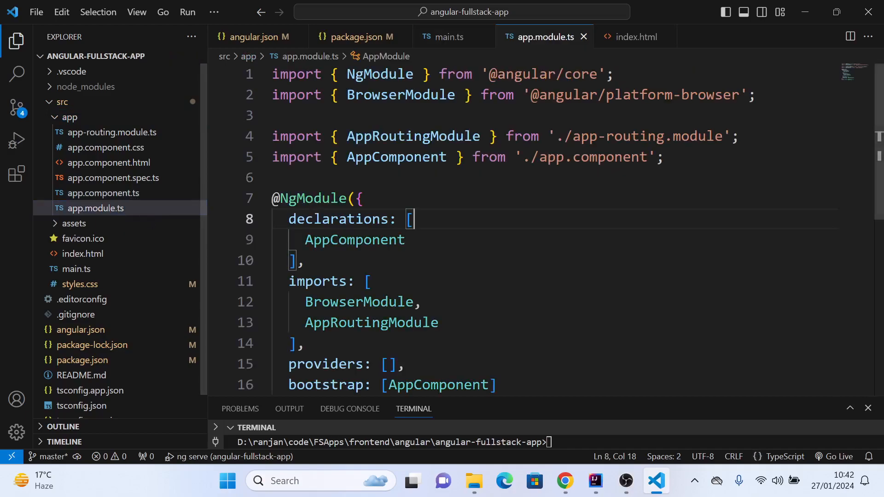
scroll(down, 3)
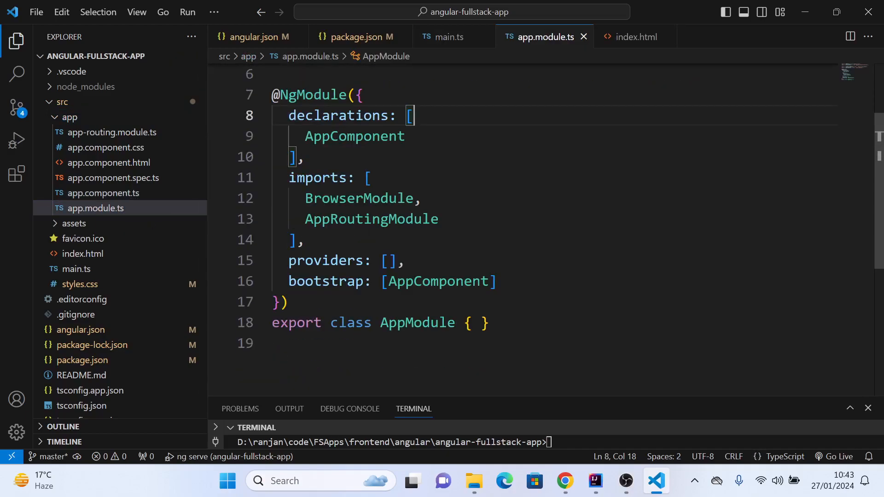
double_click(437, 281)
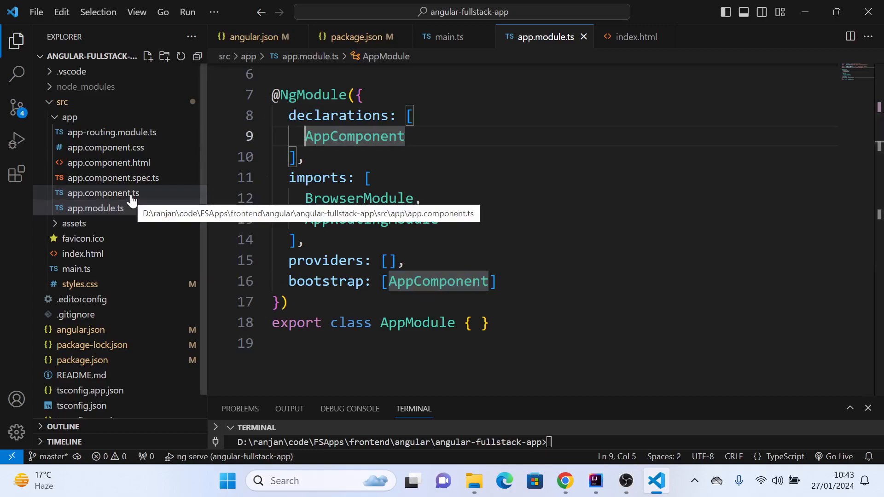
click(111, 193)
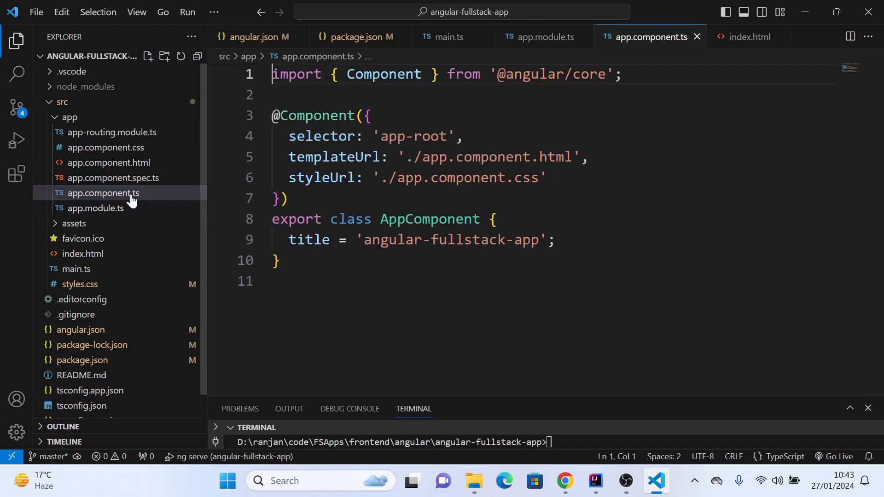
click(544, 178)
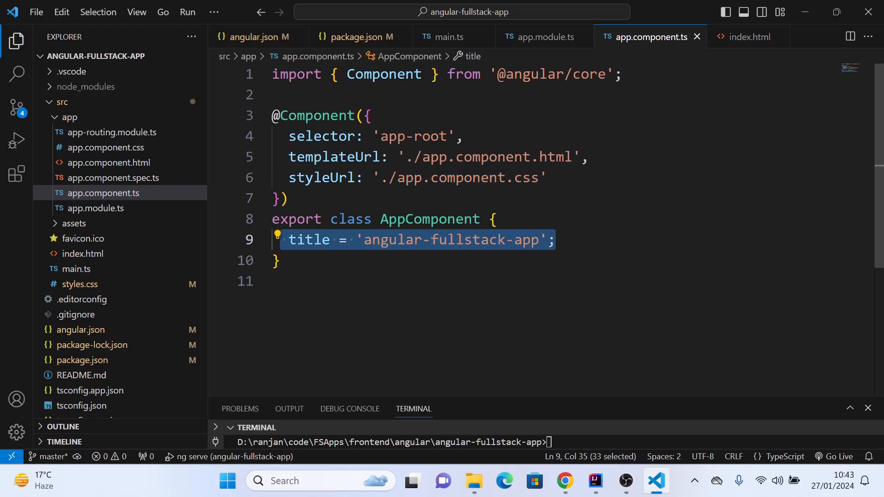
click(462, 135)
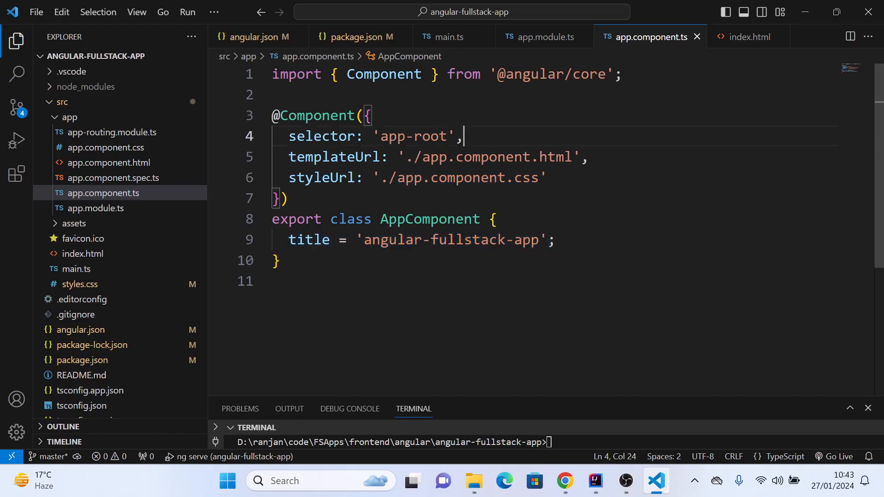
double_click(414, 136)
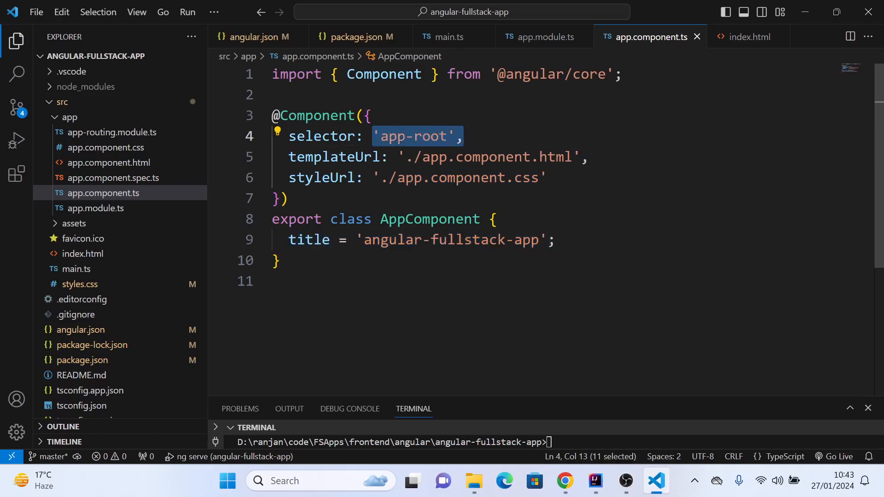
click(463, 136)
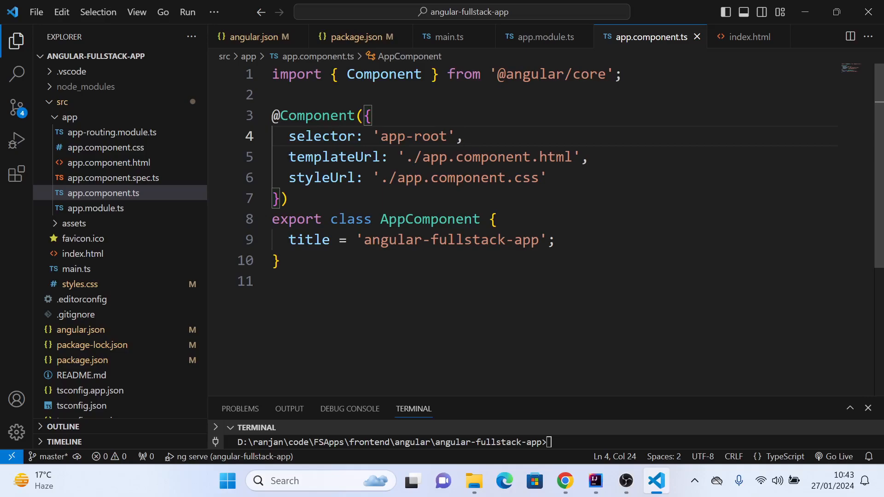
Scroll through app.component.html's styles and markup, then select index.html.
click(109, 162)
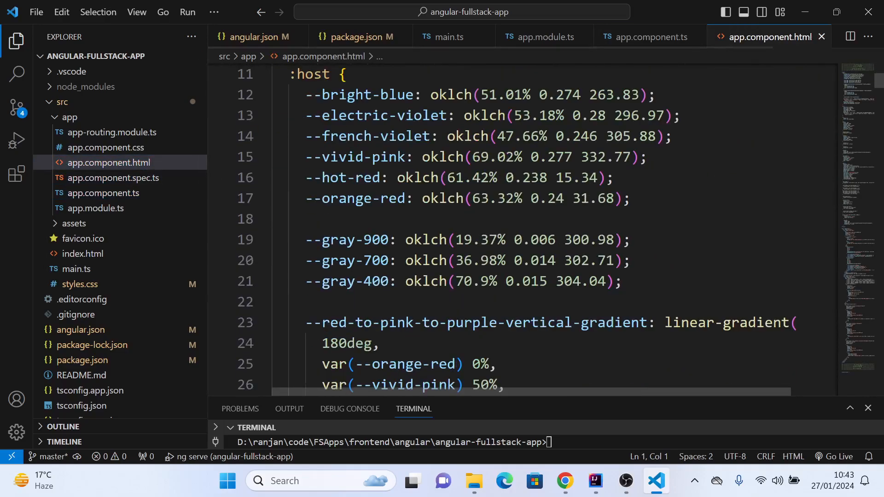
scroll(down, 3)
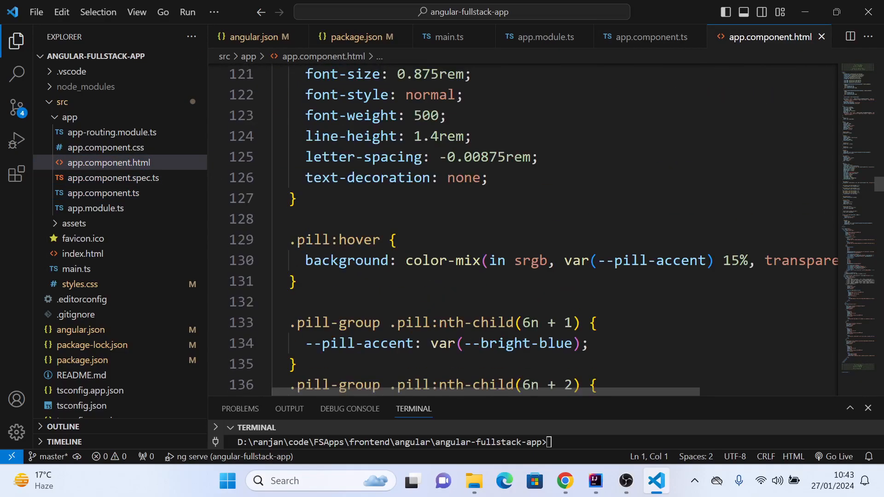
scroll(down, 3)
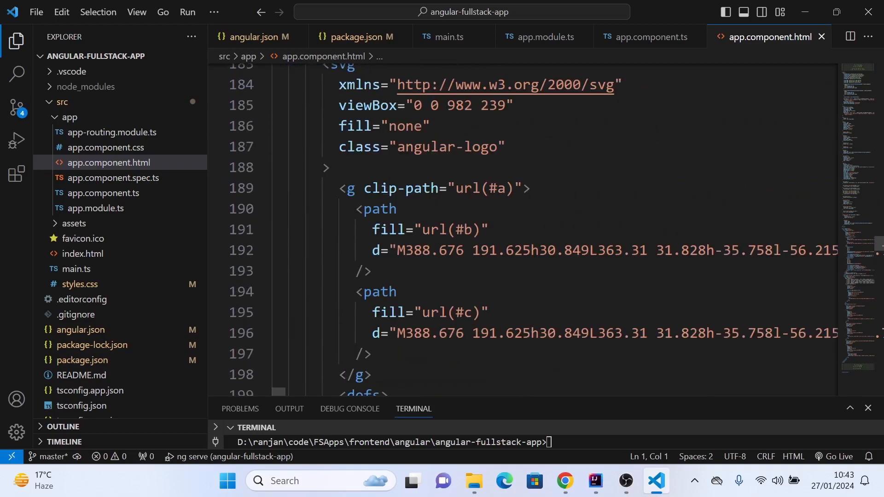
scroll(up, 3)
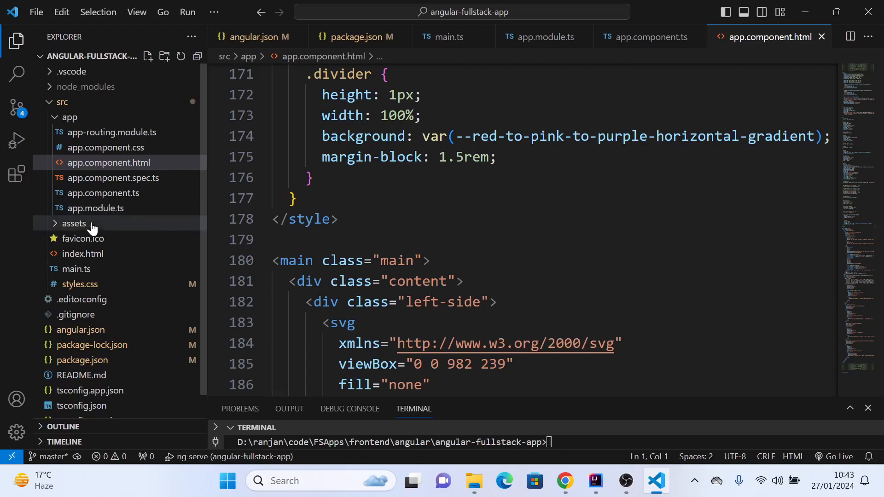
click(82, 253)
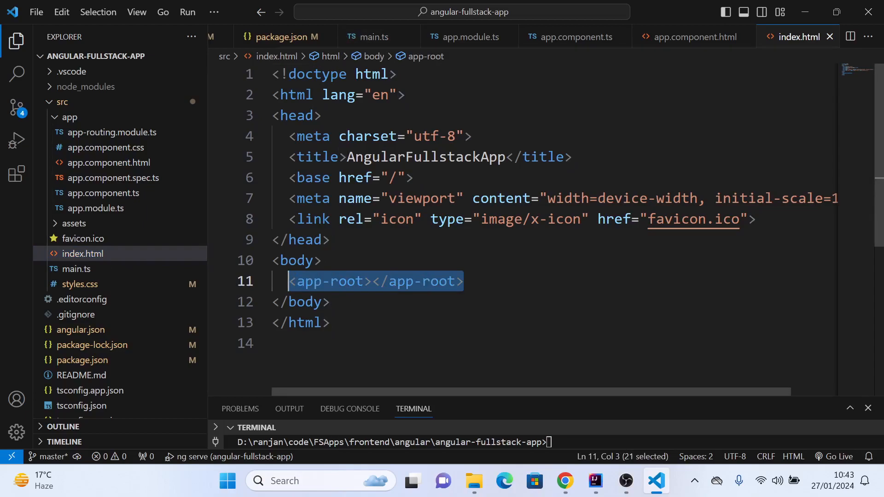
mouse_move(659, 53)
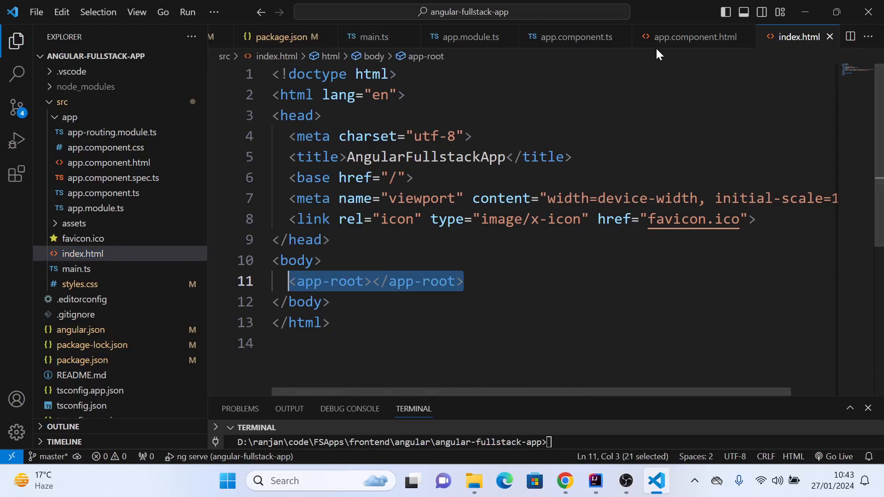
click(692, 37)
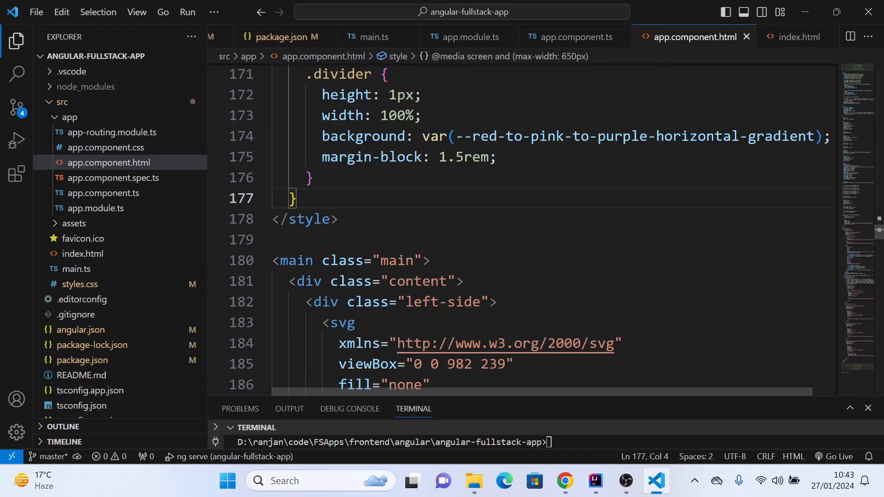
click(796, 36)
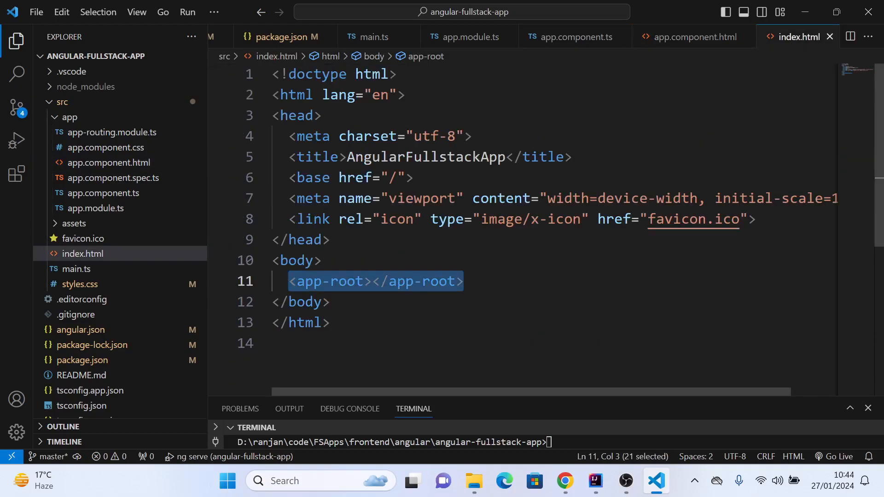
mouse_move(575, 37)
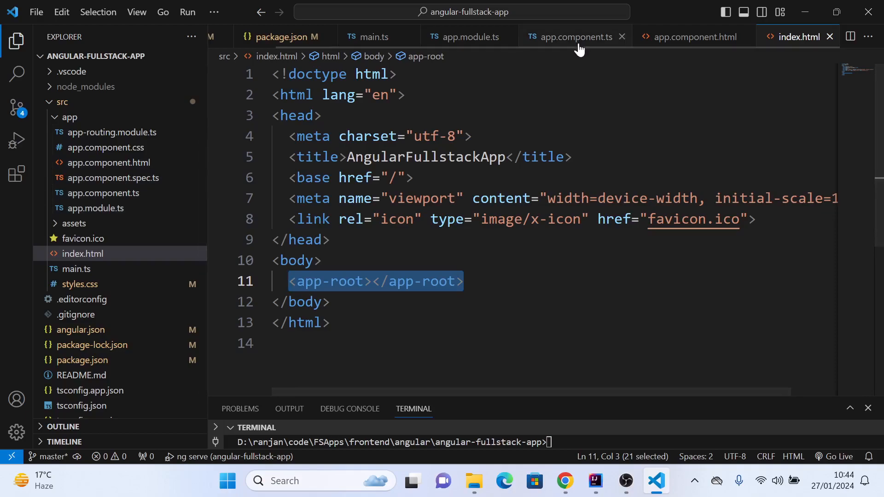
click(569, 37)
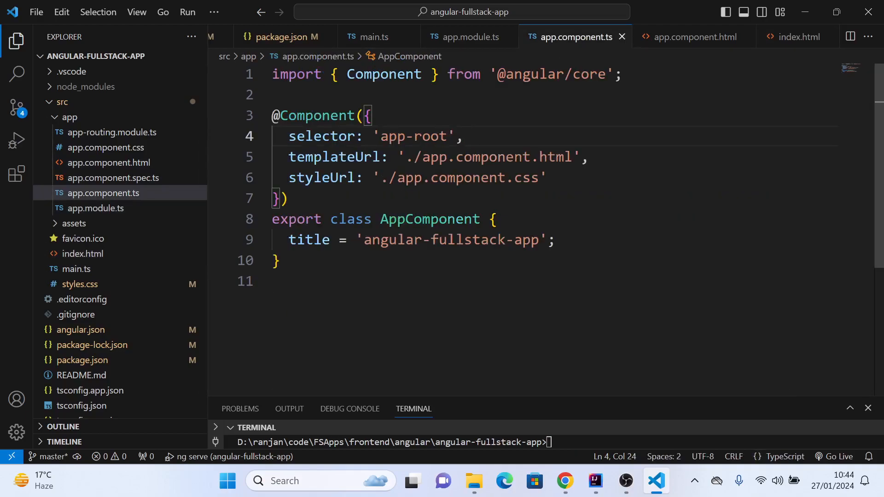
mouse_move(465, 36)
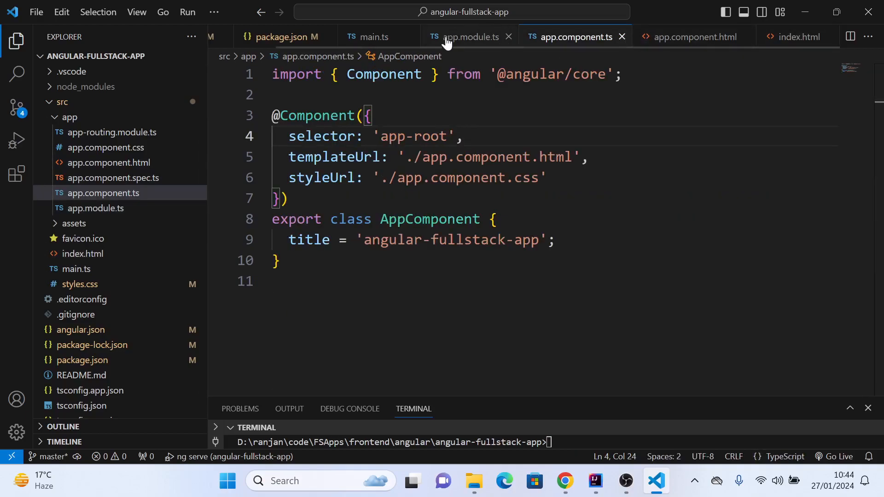
click(465, 37)
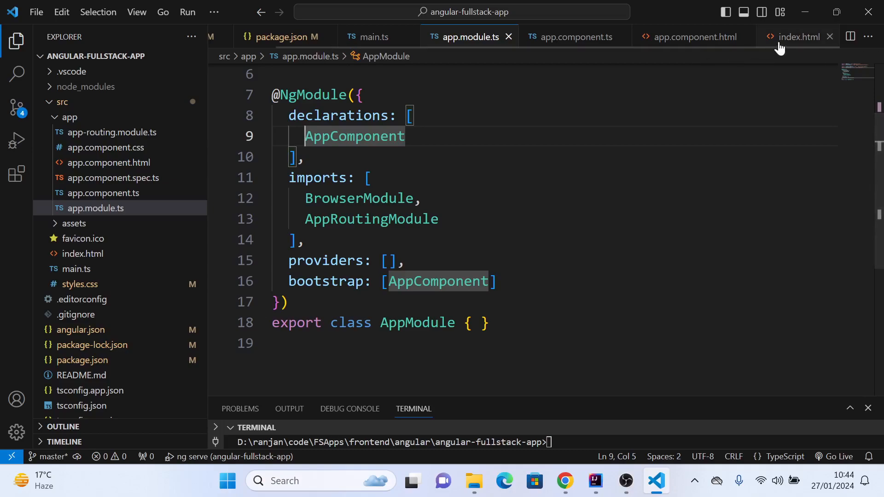
click(797, 37)
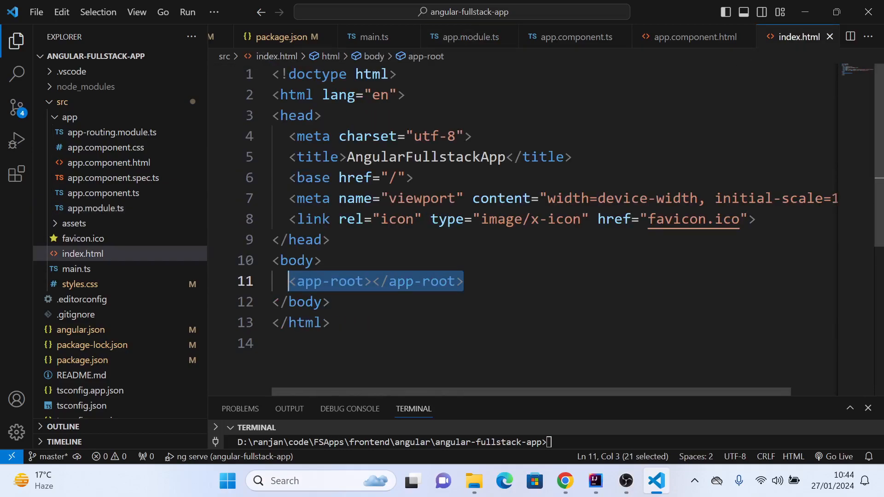
click(463, 281)
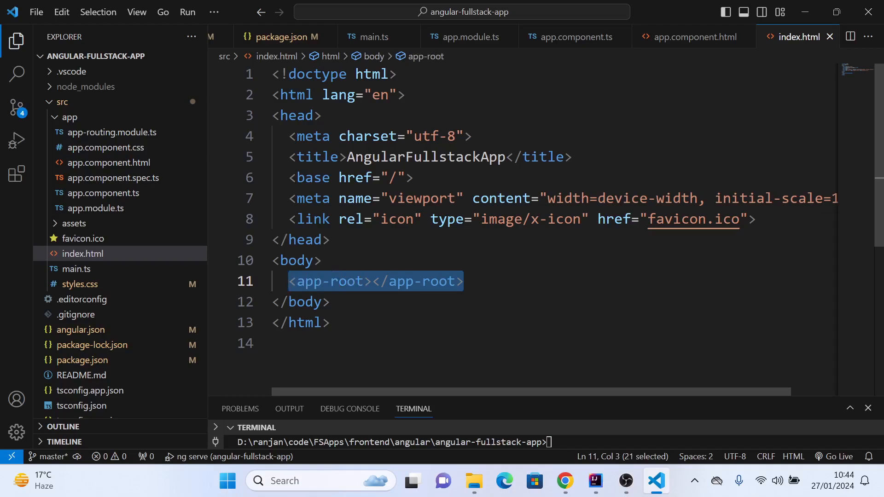
click(462, 281)
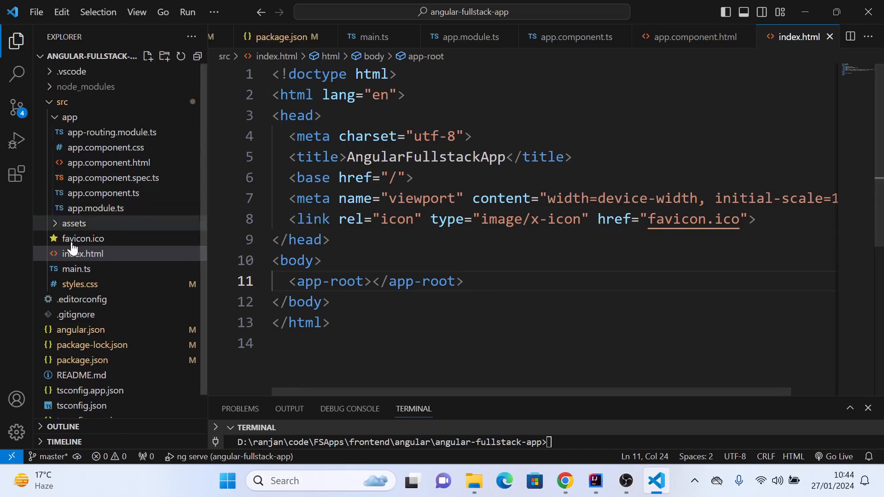
Select index.html, collapse and re-expand app, then open app-routing.module.ts.
click(83, 253)
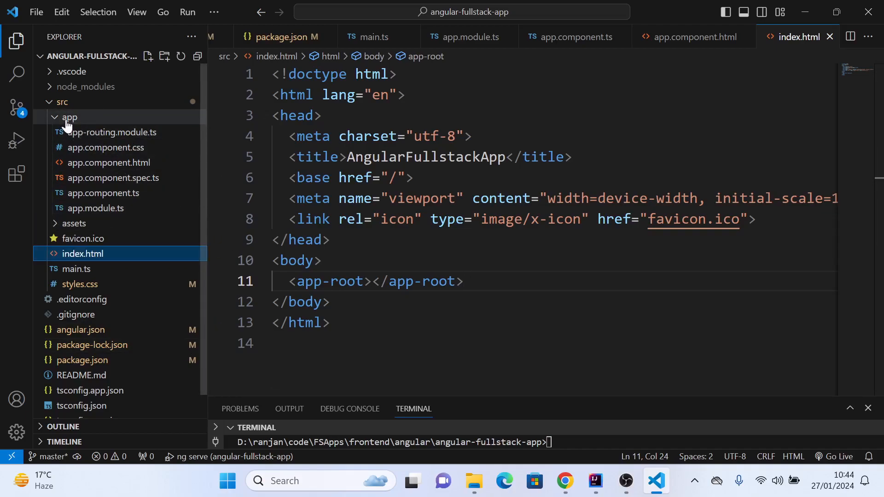
click(70, 117)
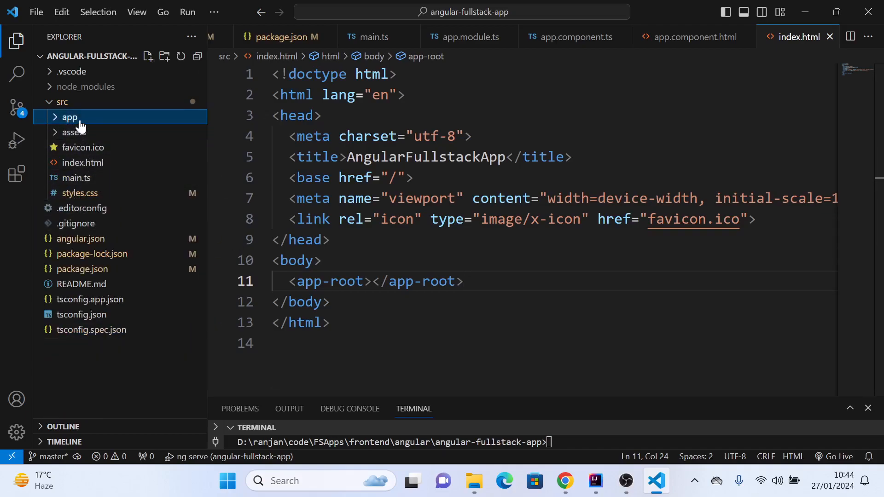
click(70, 118)
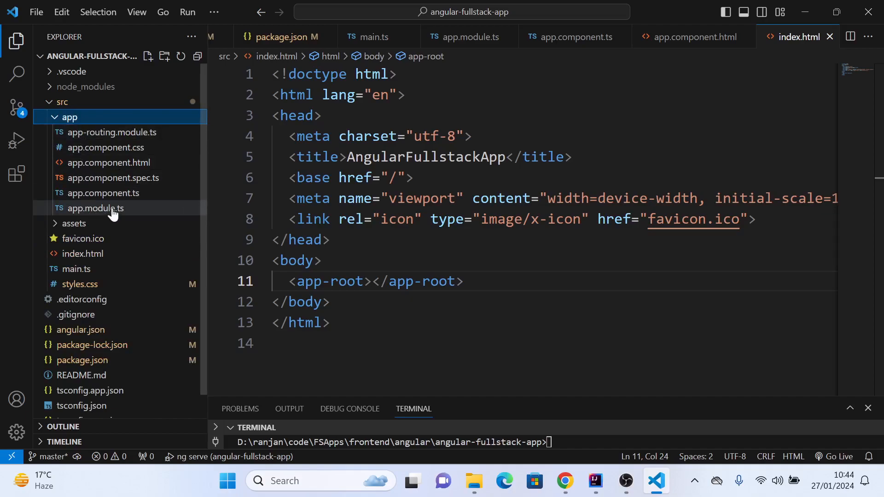
click(111, 132)
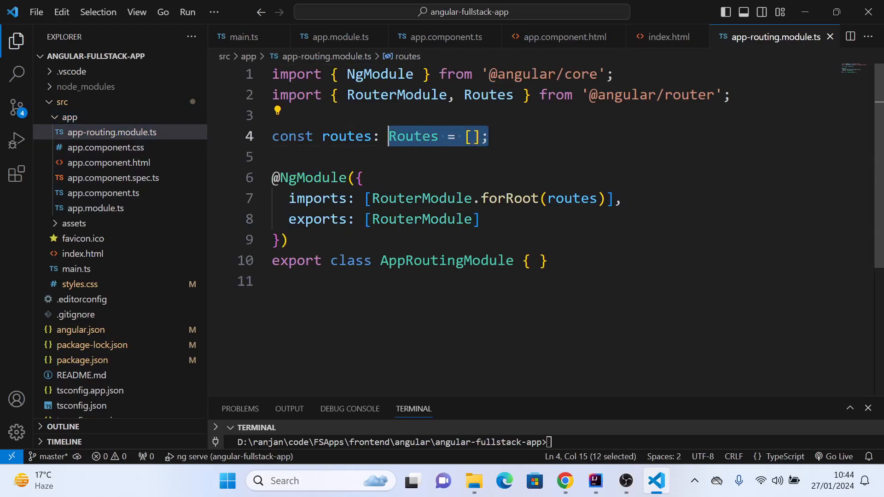
Clear the routes selection and open the empty app.component.css.
click(487, 136)
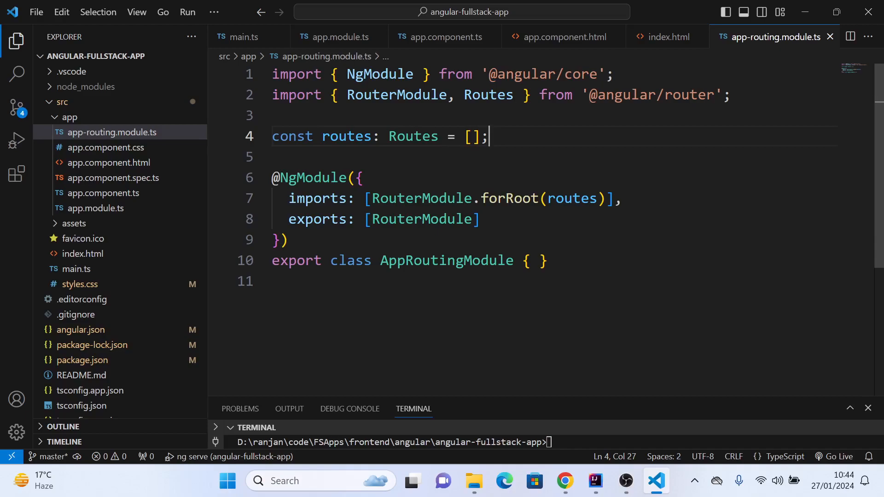
mouse_move(395, 94)
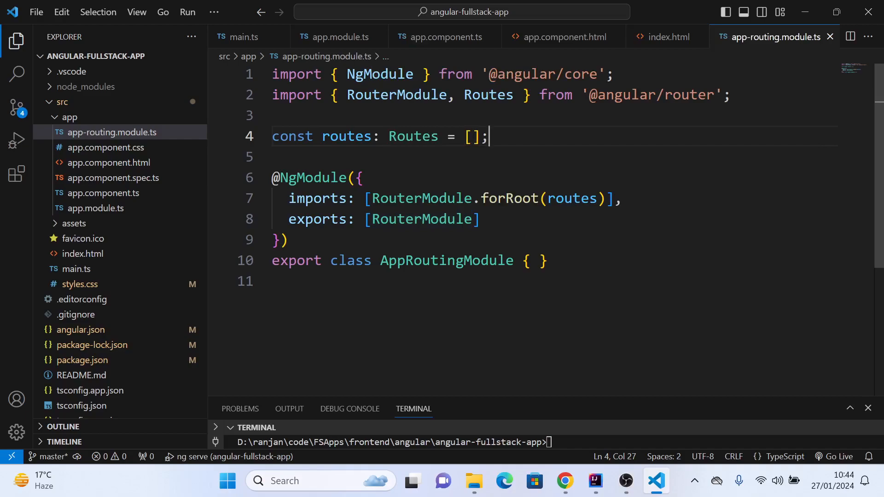
mouse_move(261, 241)
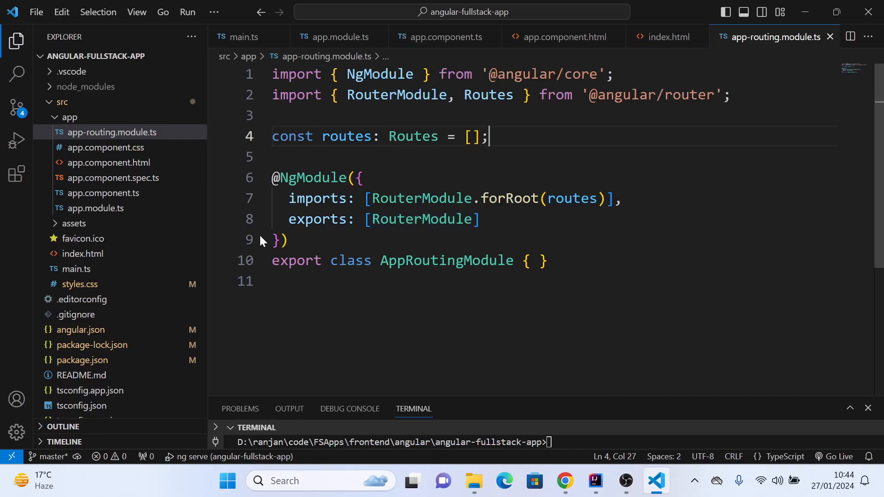
click(106, 148)
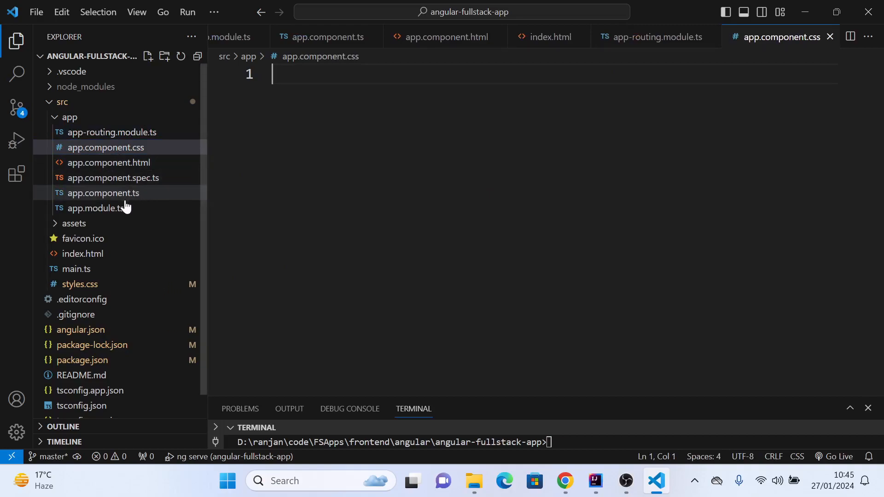
mouse_move(166, 194)
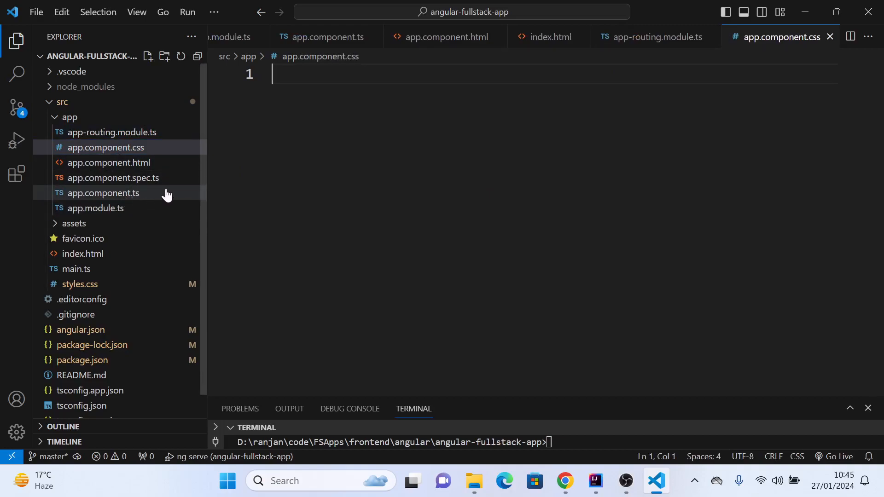
Return to app.component.ts and collapse the app folder.
click(103, 193)
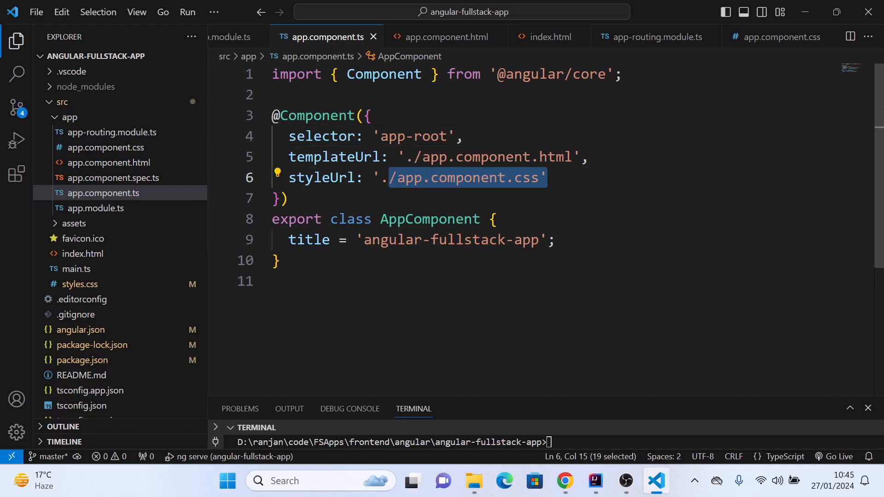
mouse_move(78, 284)
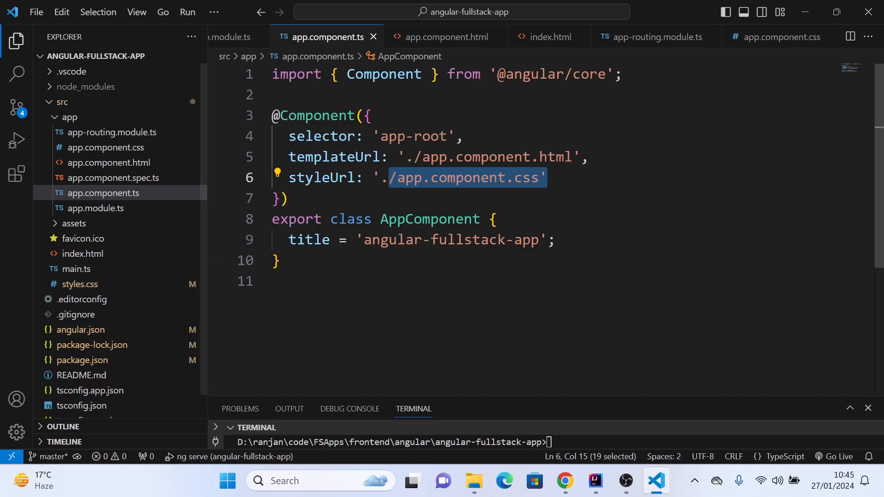
click(69, 116)
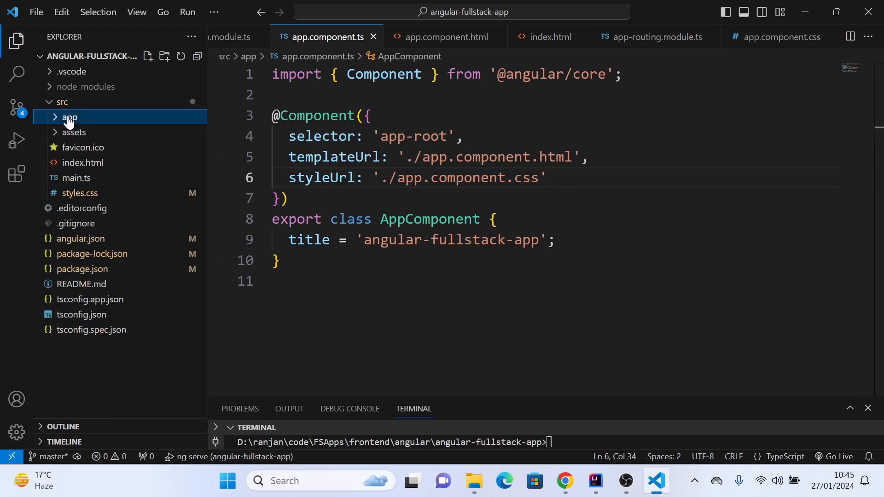